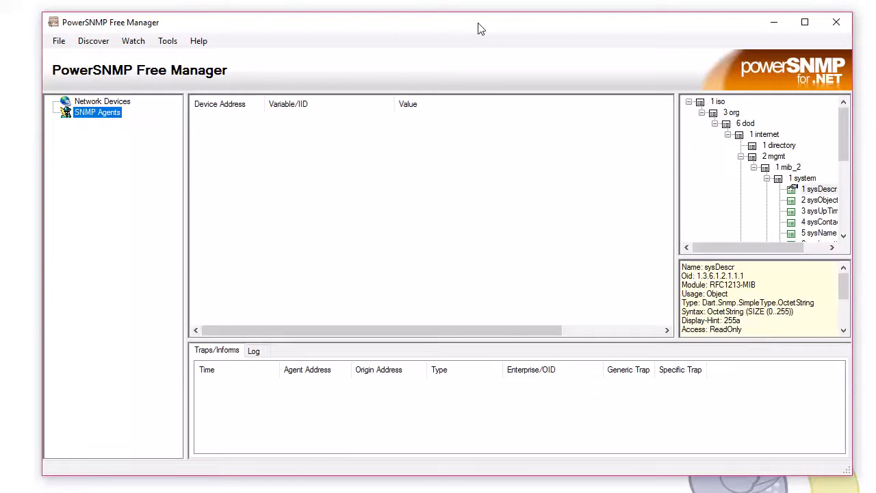
{"action": "mouse_move", "coordinate": [394, 286]}
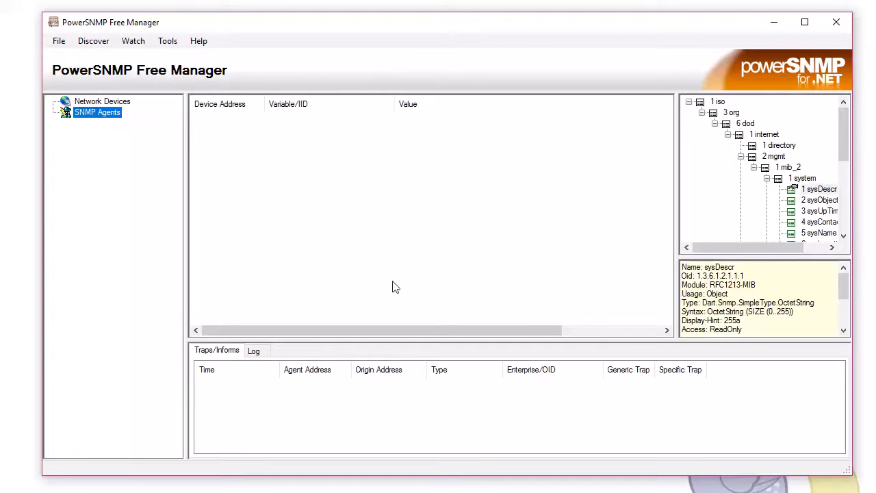
Bring up the Tools menu with the configuration and MIB options.
{"action": "left_click", "coordinate": [167, 41]}
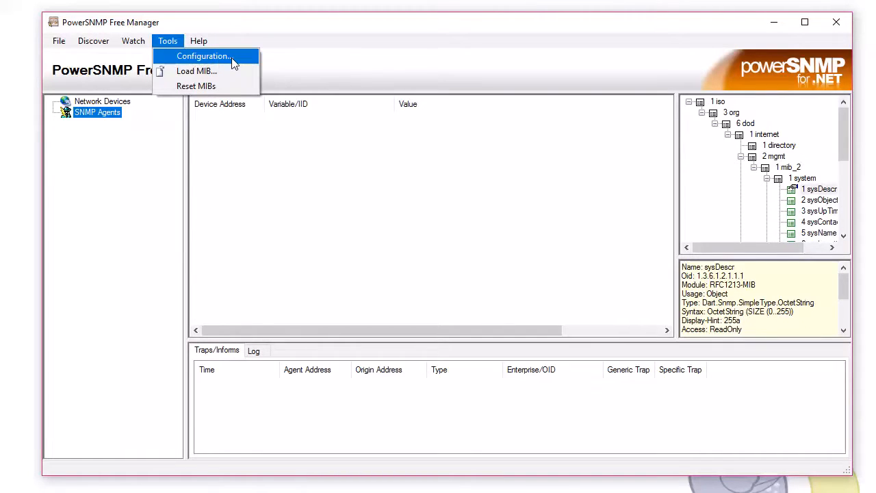
Delete user U1 from the authoritative engine's users table and accept the configuration.
{"action": "left_click", "coordinate": [202, 55]}
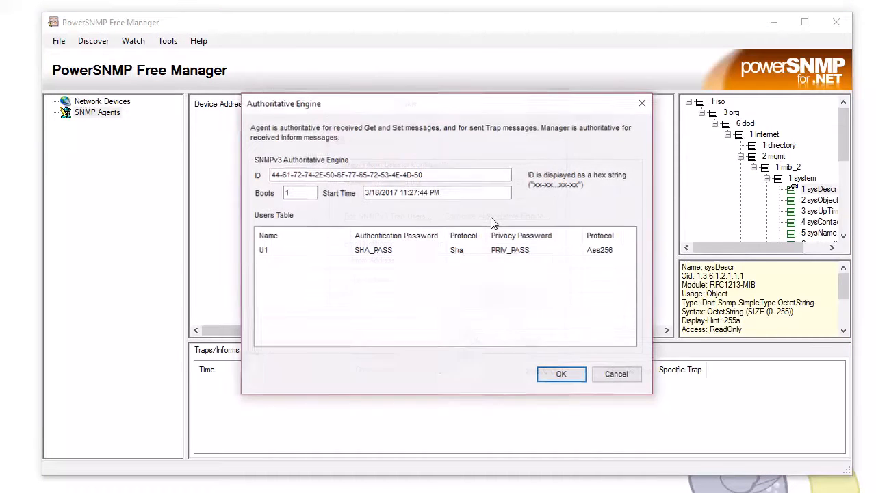
{"action": "triple_click", "coordinate": [390, 176]}
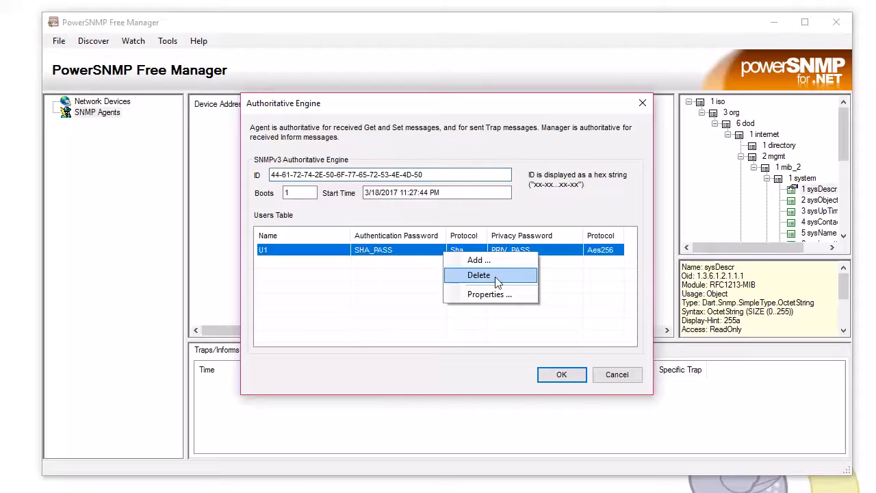
{"action": "left_click", "coordinate": [479, 274]}
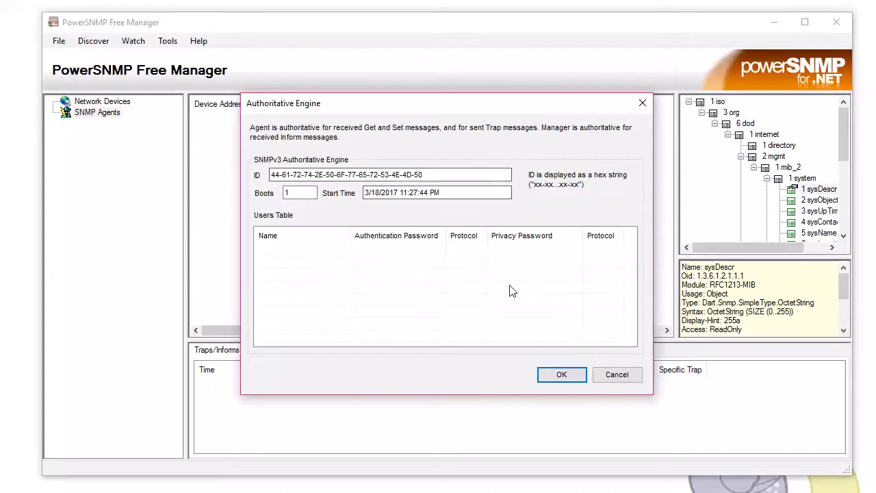
{"action": "left_click", "coordinate": [561, 375]}
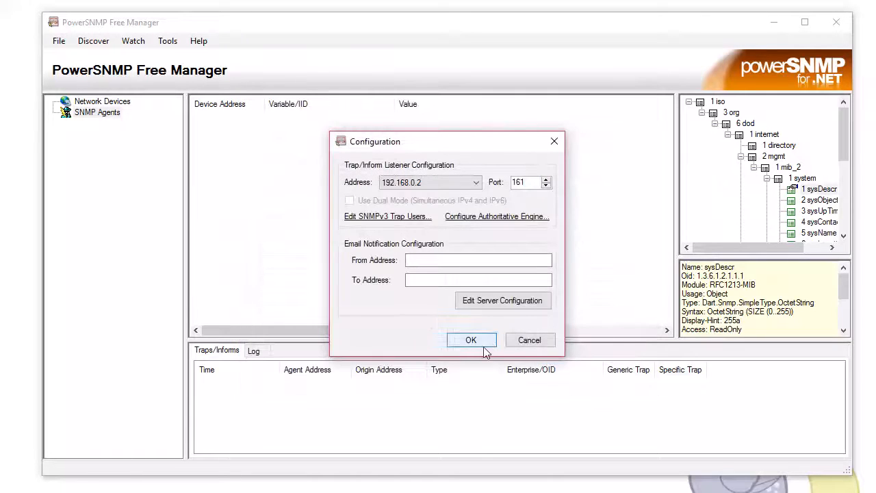
{"action": "left_click", "coordinate": [471, 339]}
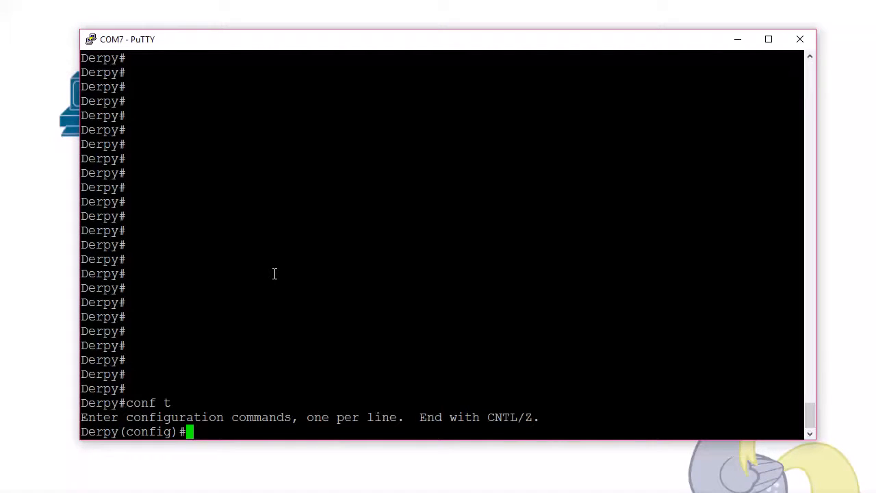
Set the remote engine ID for 192.168.0.2 to 446172742E506F776572534E4D50 via snmp-server engineID remote.
{"action": "type", "text": "snmp-server engineID"}
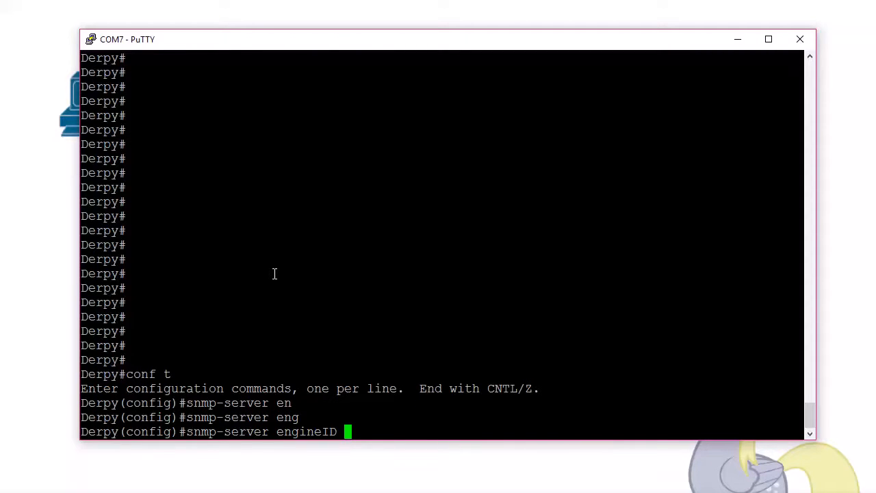
{"action": "type", "text": "remote"}
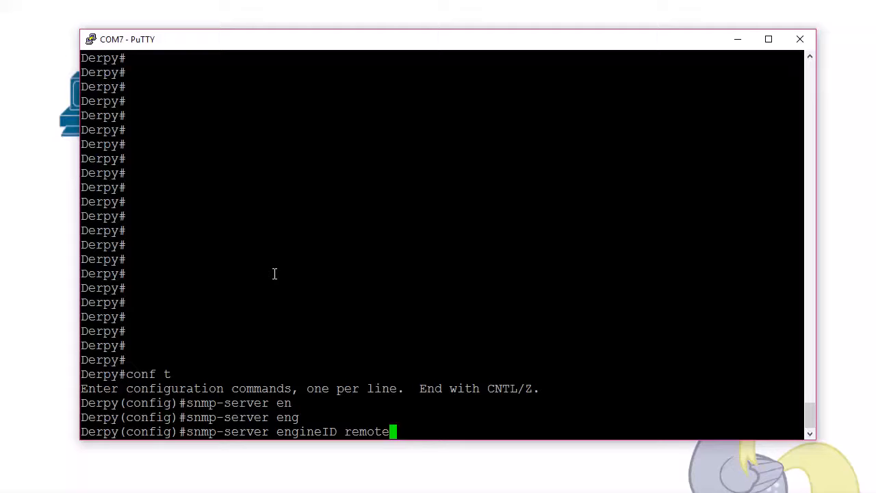
{"action": "type", "text": "192"}
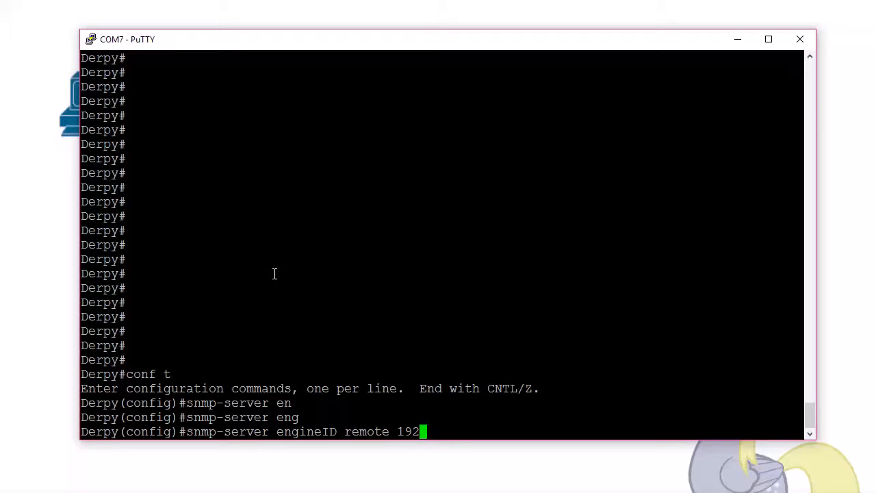
{"action": "type", "text": ".168.0"}
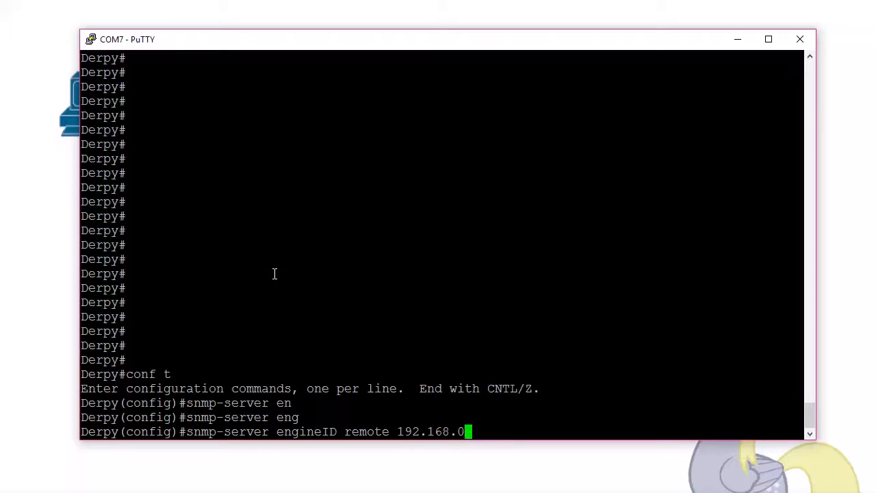
{"action": "type", "text": "2 446172742E506F776572534E4D50"}
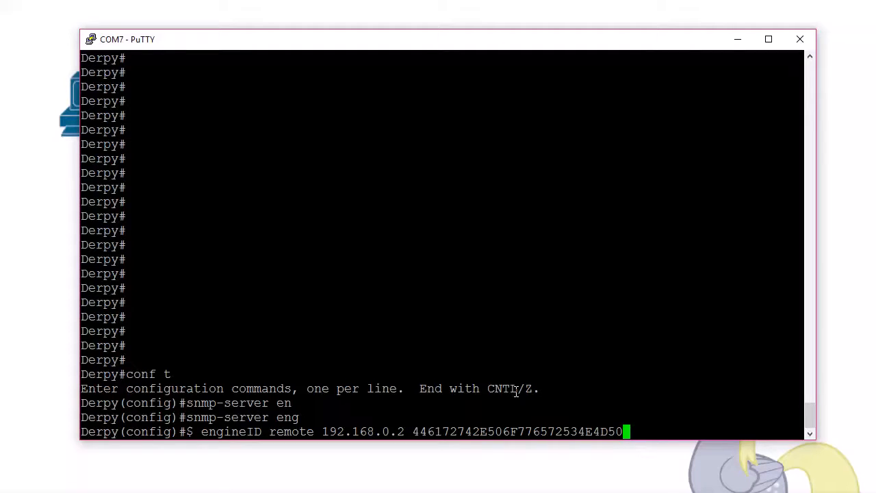
{"action": "key", "text": "Return"}
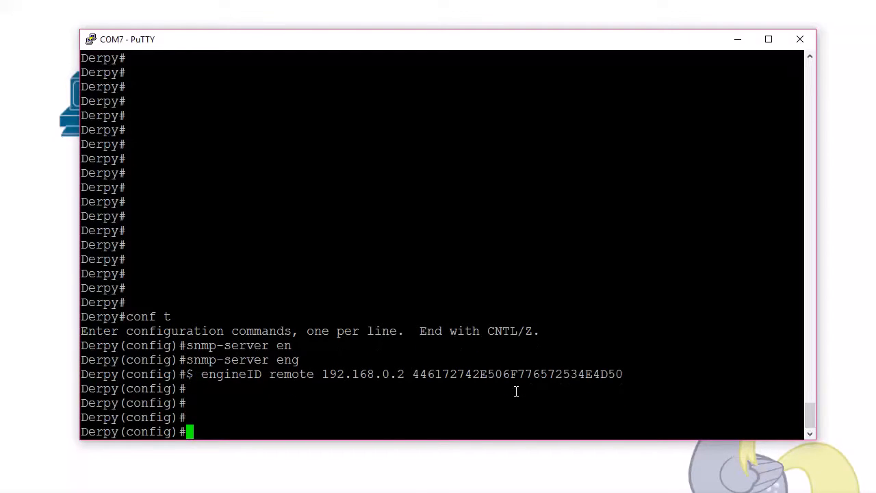
Create SNMPv3 group Derp_Group with priv security and write view v1default.
{"action": "type", "text": "snmp-"}
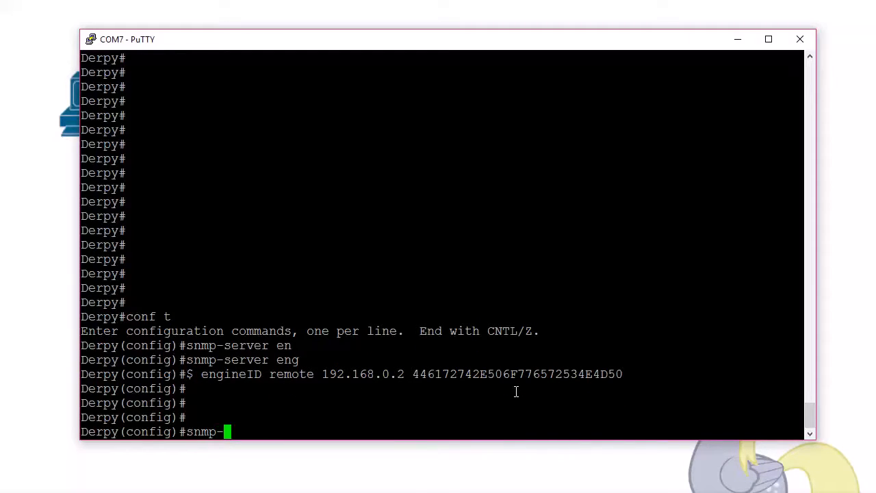
{"action": "type", "text": "server group"}
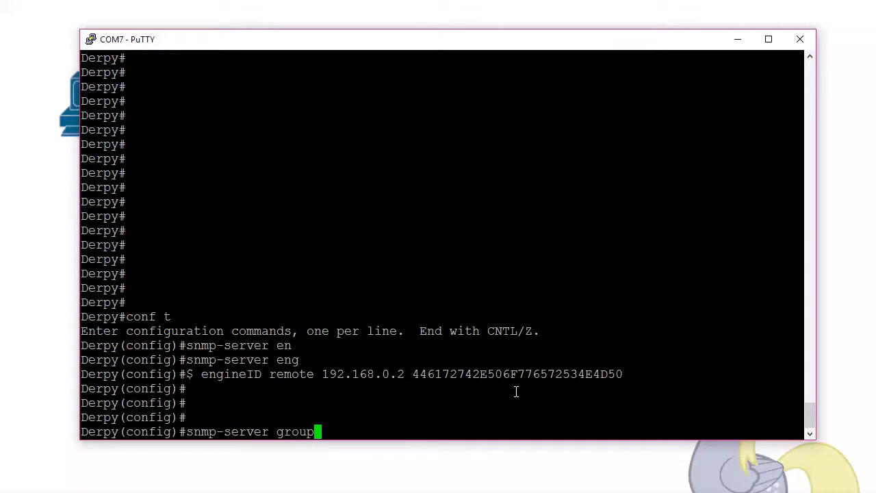
{"action": "type", "text": "Derp_"}
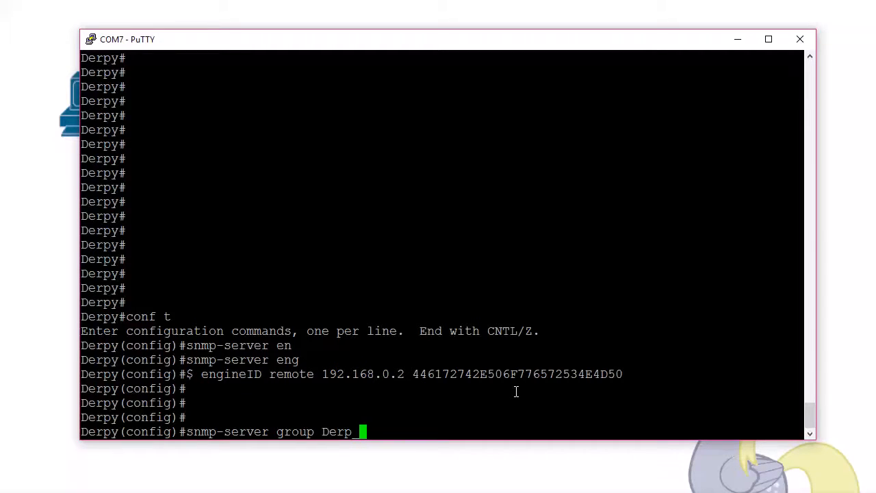
{"action": "type", "text": "Group"}
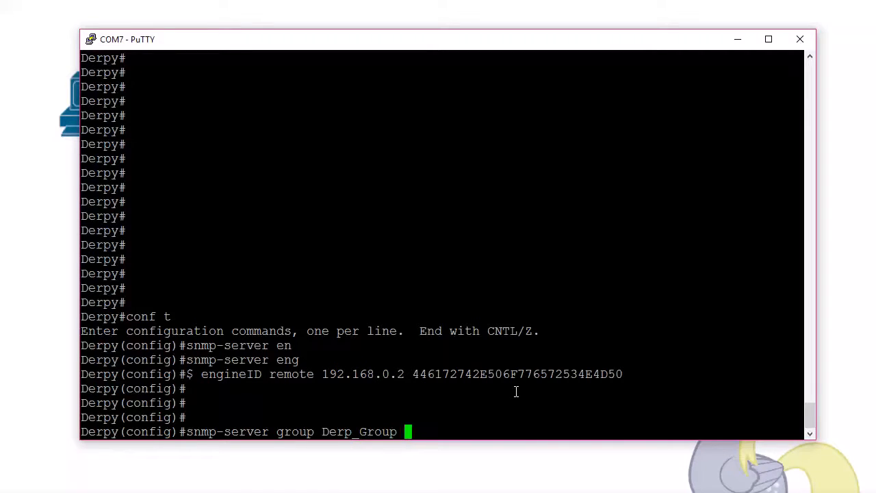
{"action": "type", "text": "v3"}
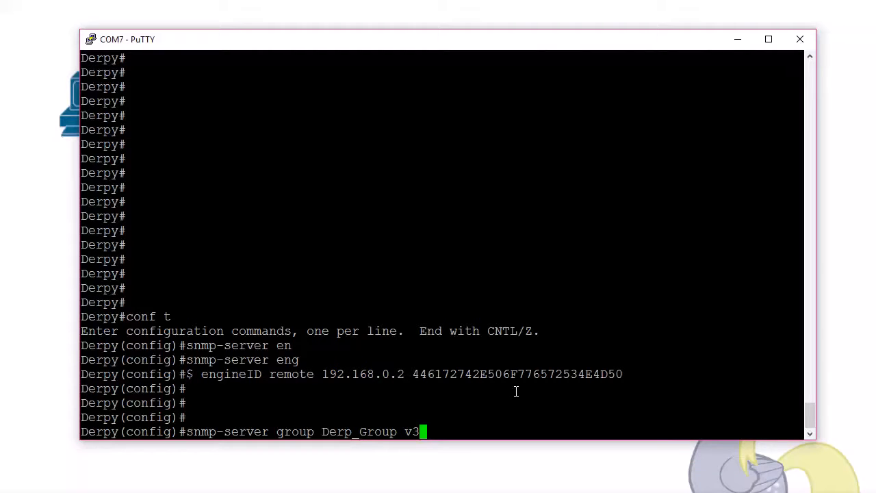
{"action": "type", "text": "priv"}
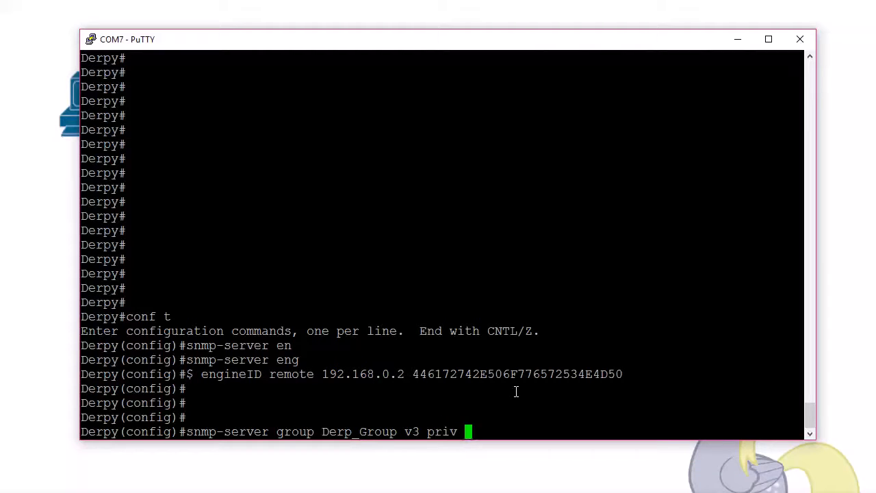
{"action": "type", "text": "write"}
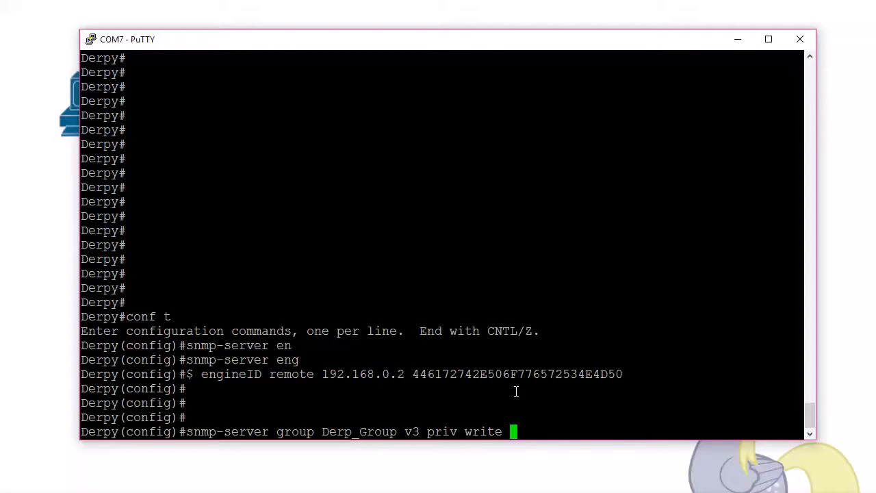
{"action": "type", "text": "v1defa"}
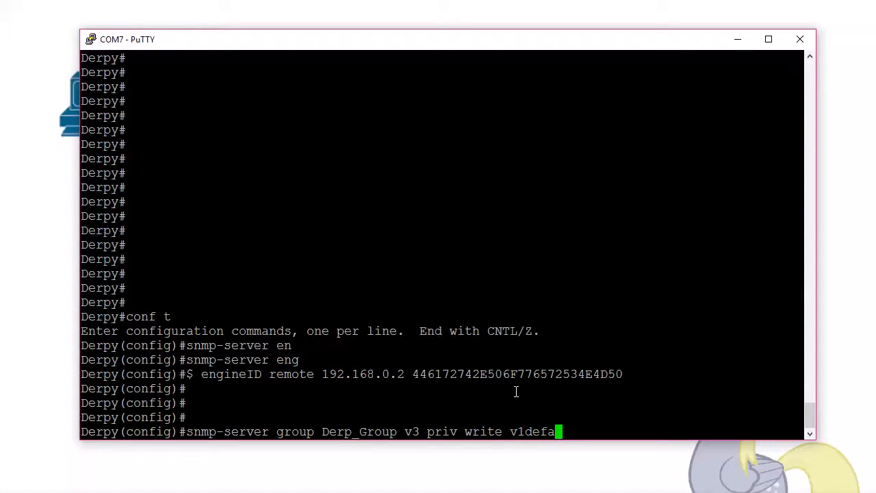
{"action": "type", "text": "ult"}
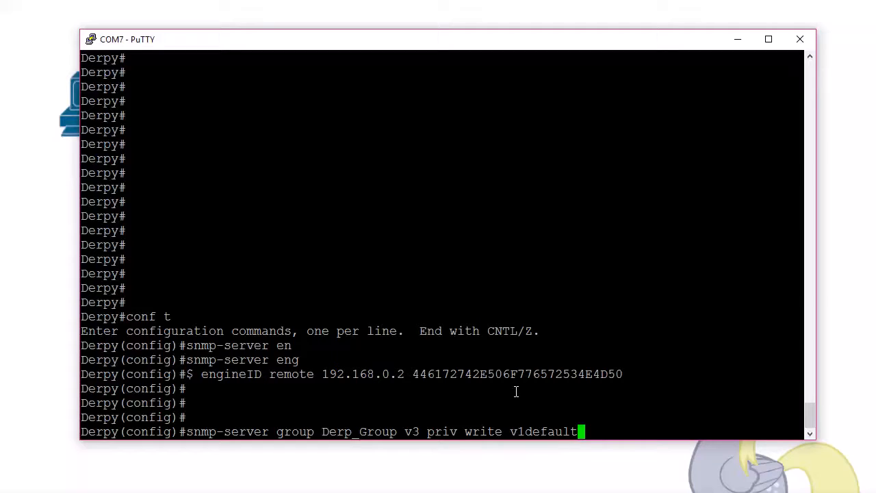
{"action": "key", "text": "Return"}
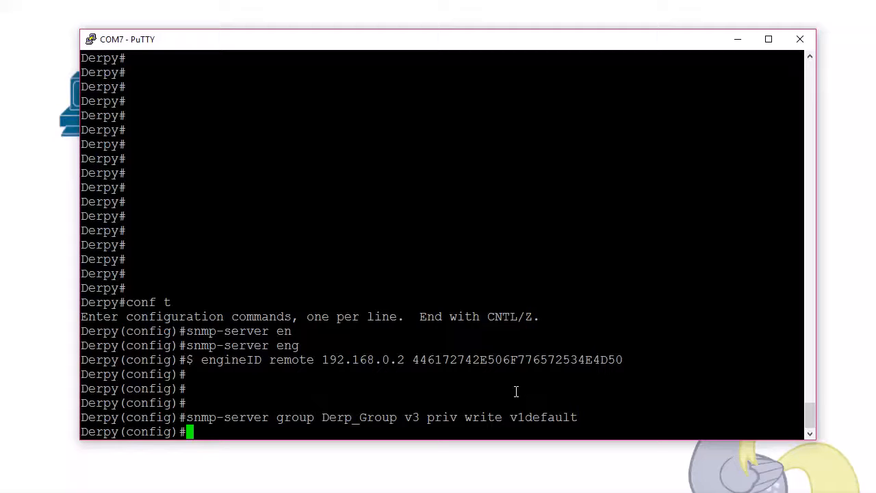
{"action": "type", "text": "snmp-"}
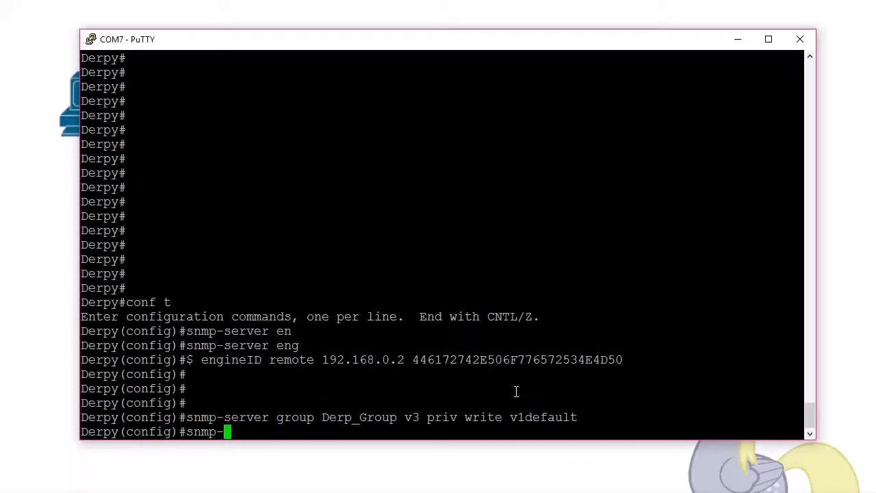
{"action": "type", "text": "ser"}
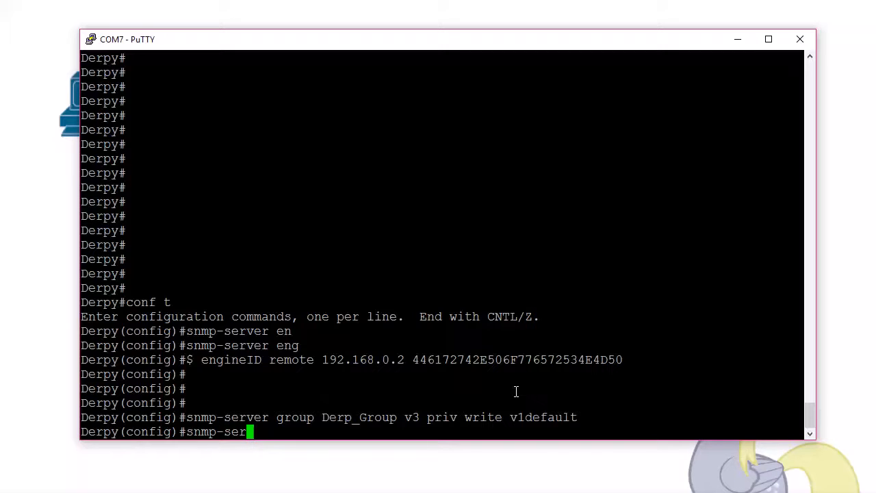
{"action": "type", "text": "ver user"}
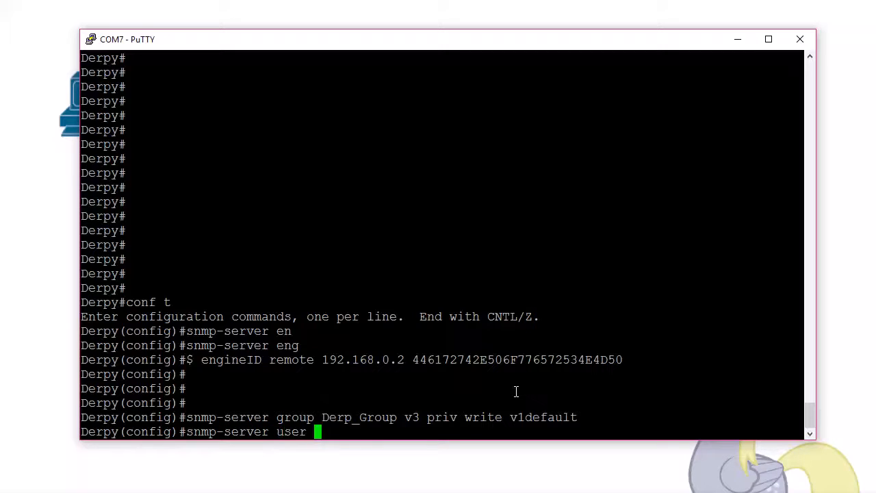
{"action": "type", "text": "Derp_User D"}
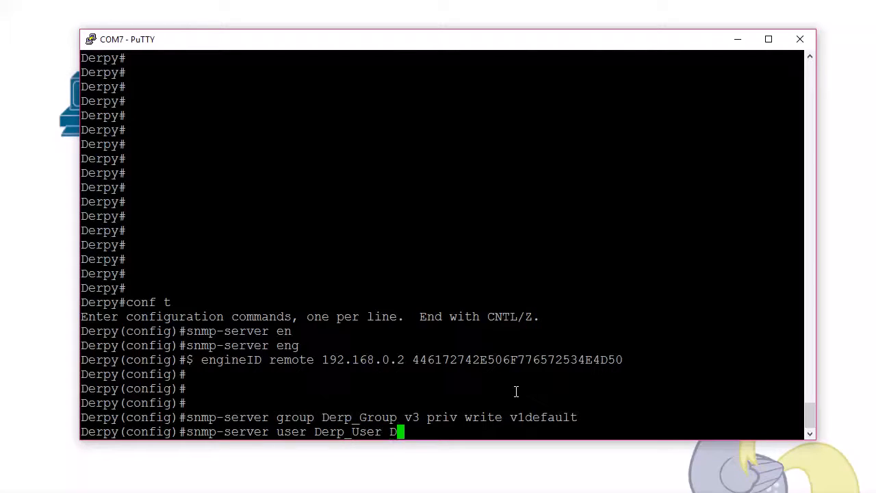
{"action": "type", "text": "erp_gr"}
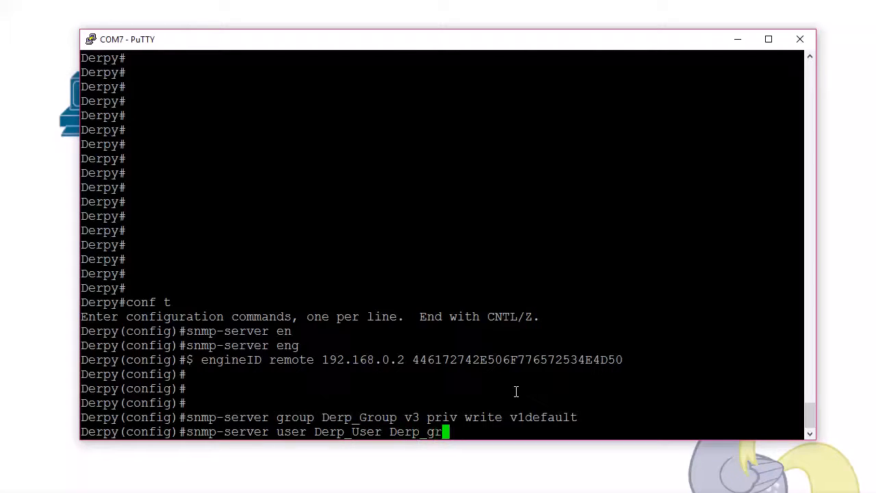
{"action": "type", "text": "oup"}
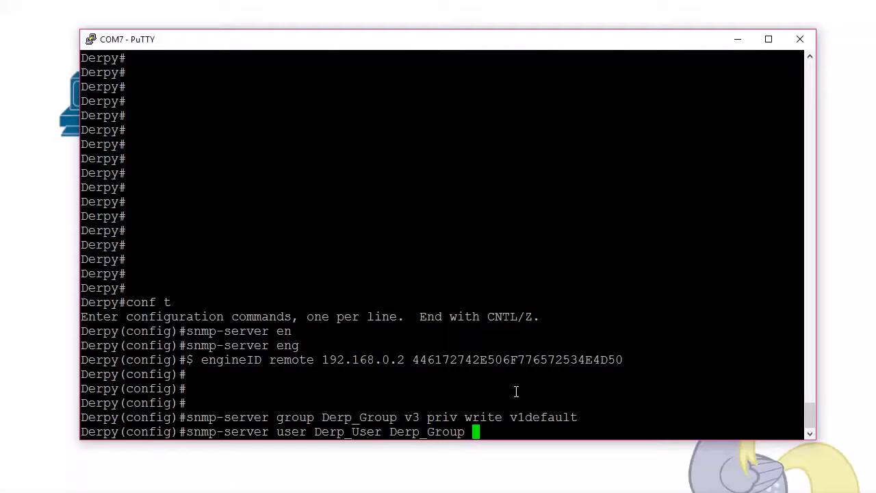
{"action": "type", "text": "v3"}
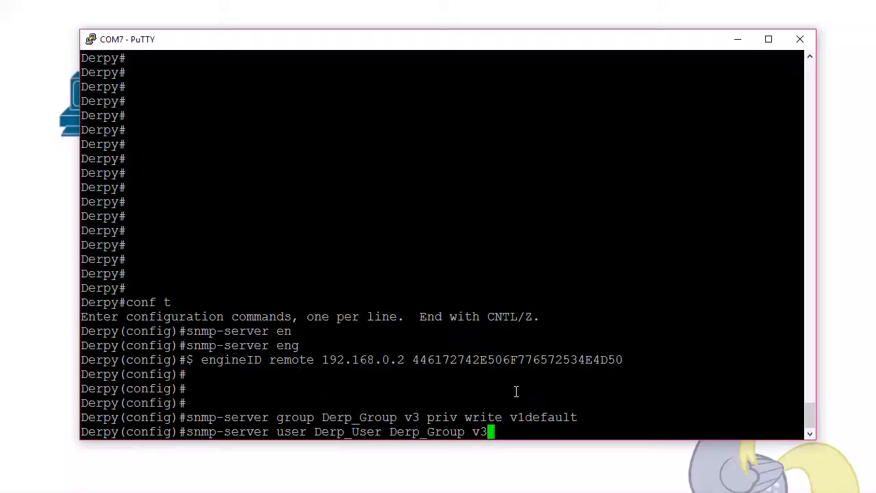
{"action": "type", "text": "auth"}
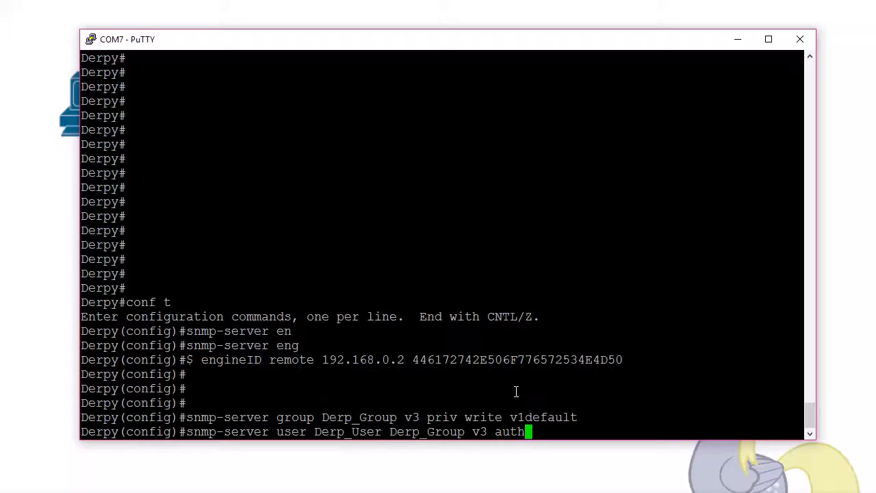
{"action": "type", "text": "sha"}
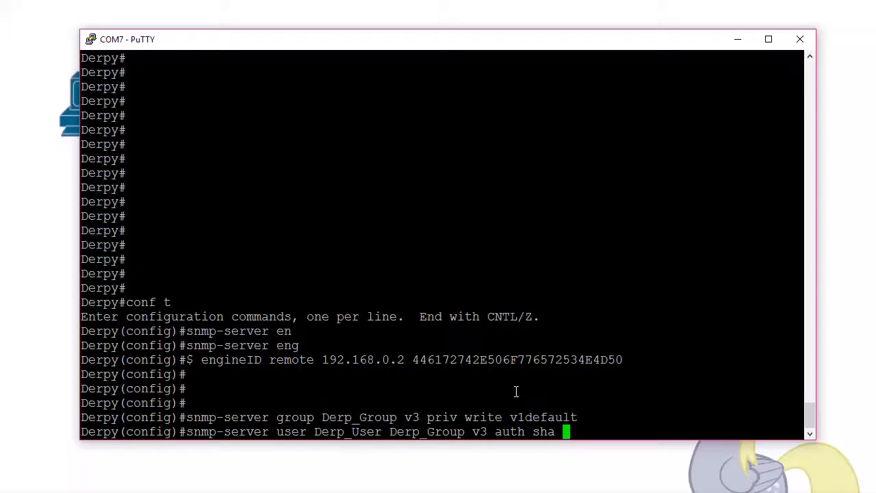
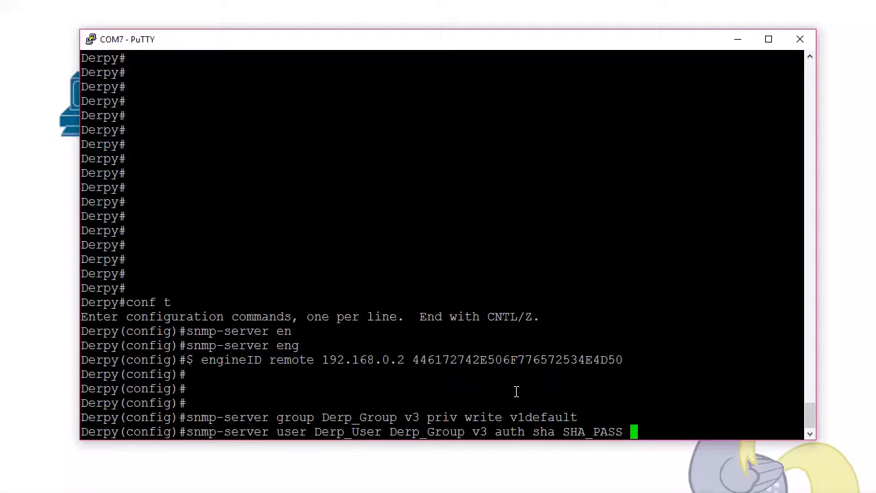
{"action": "type", "text": "priv a"}
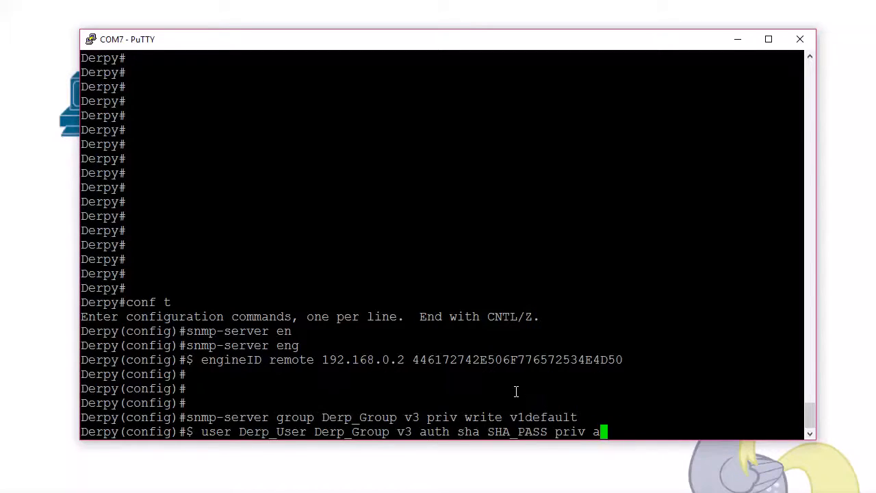
{"action": "type", "text": "es 256"}
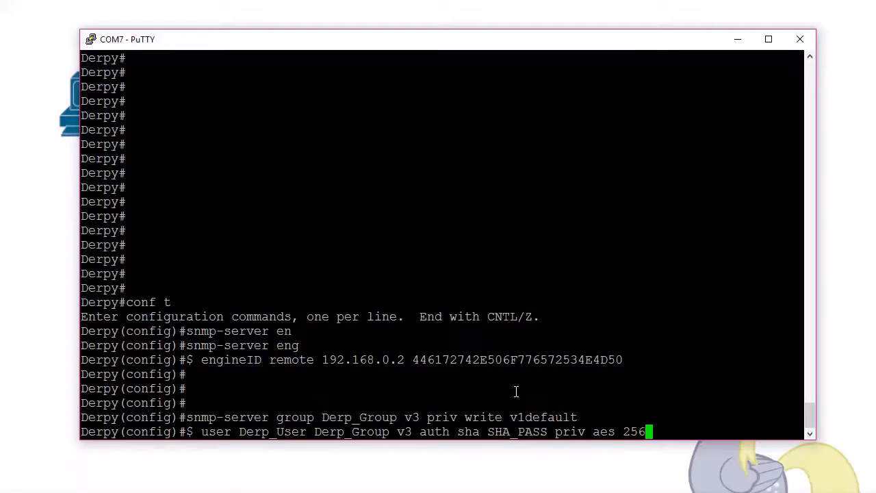
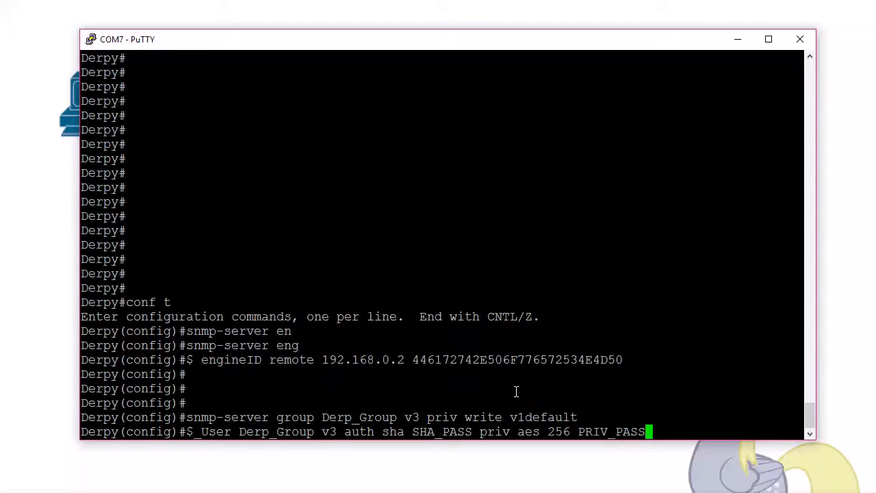
{"action": "key", "text": "Return"}
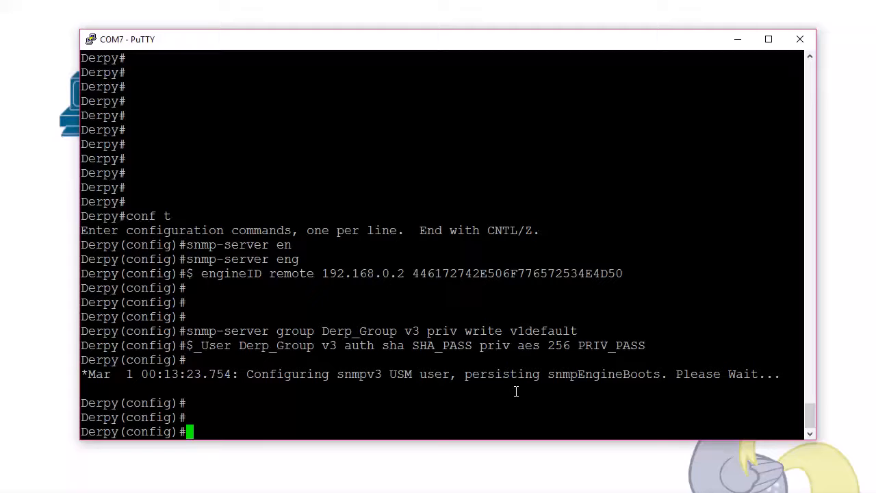
Begin the Derp_User Derp_Group user entry for remote host 192.168.0.2 with v3.
{"action": "type", "text": "sn"}
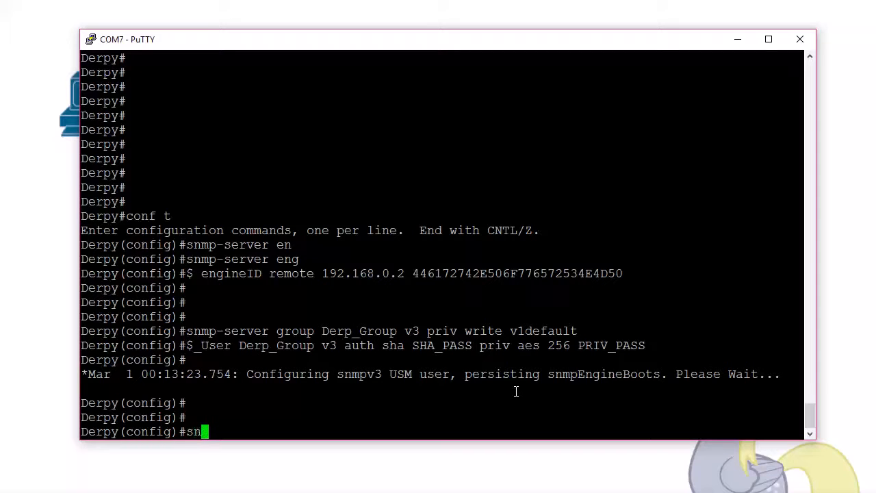
{"action": "type", "text": "mp-server"}
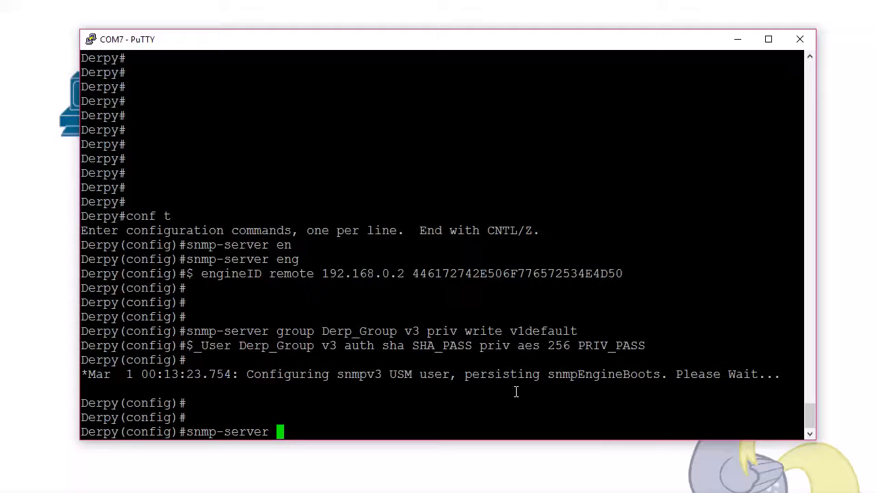
{"action": "type", "text": "user D"}
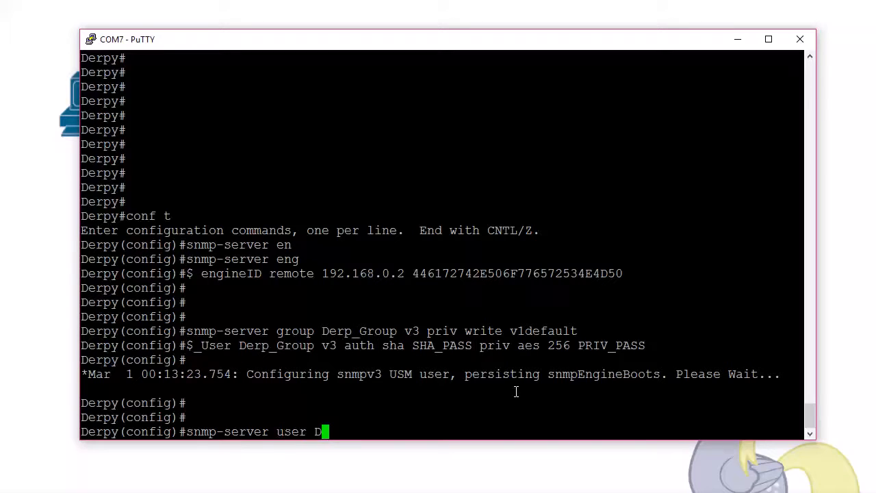
{"action": "type", "text": "erp_"}
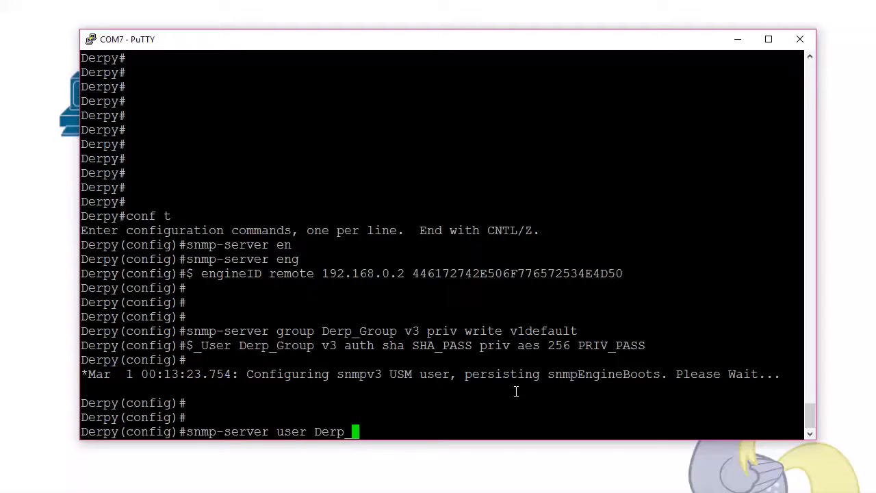
{"action": "type", "text": "User"}
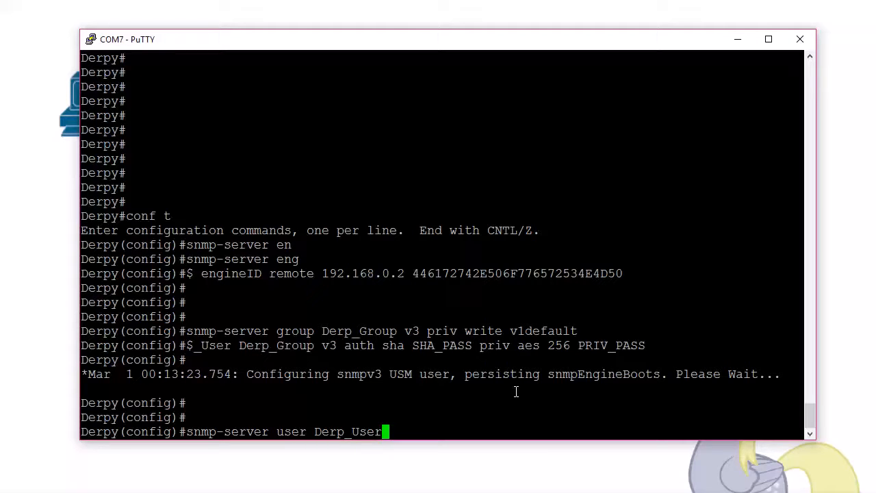
{"action": "type", "text": "De"}
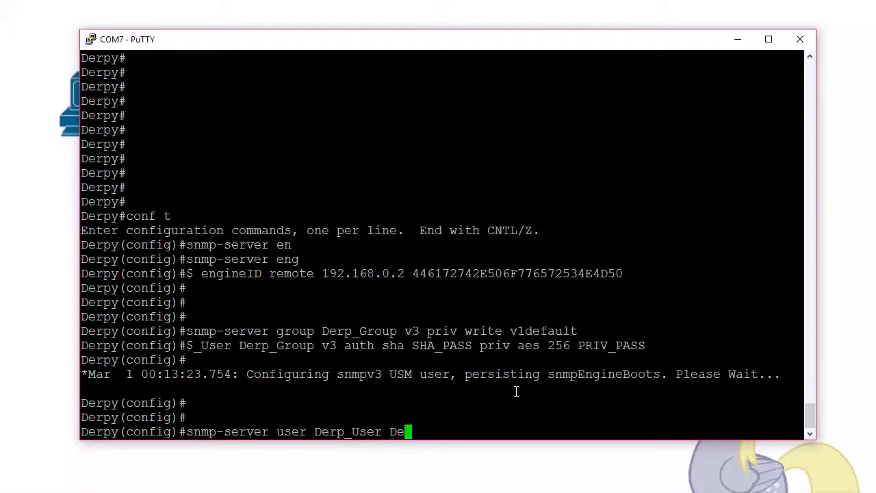
{"action": "type", "text": "rp_Group"}
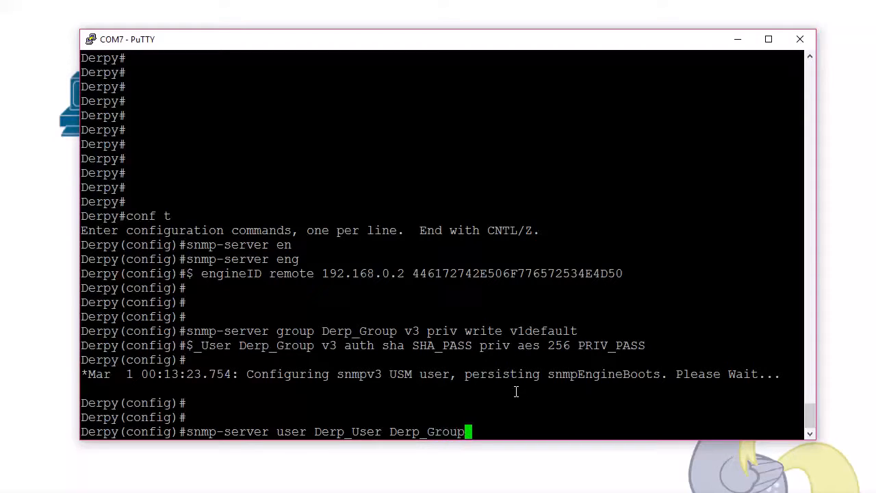
{"action": "type", "text": "r"}
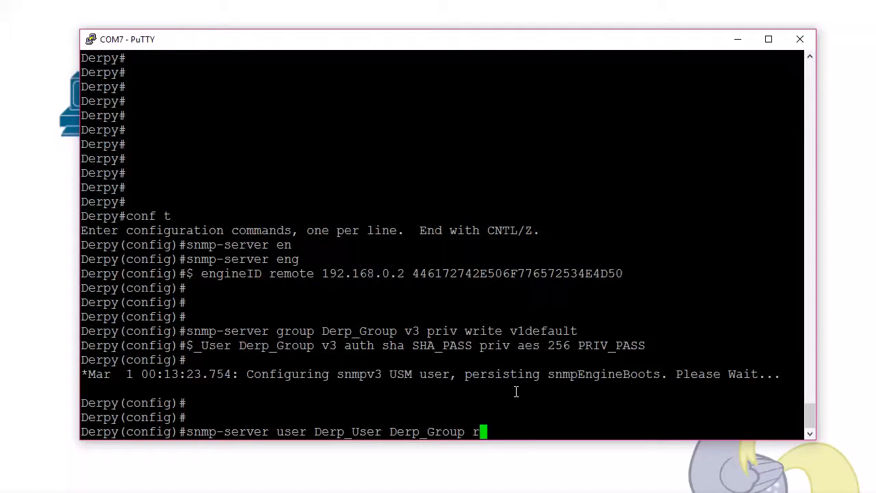
{"action": "type", "text": "emote"}
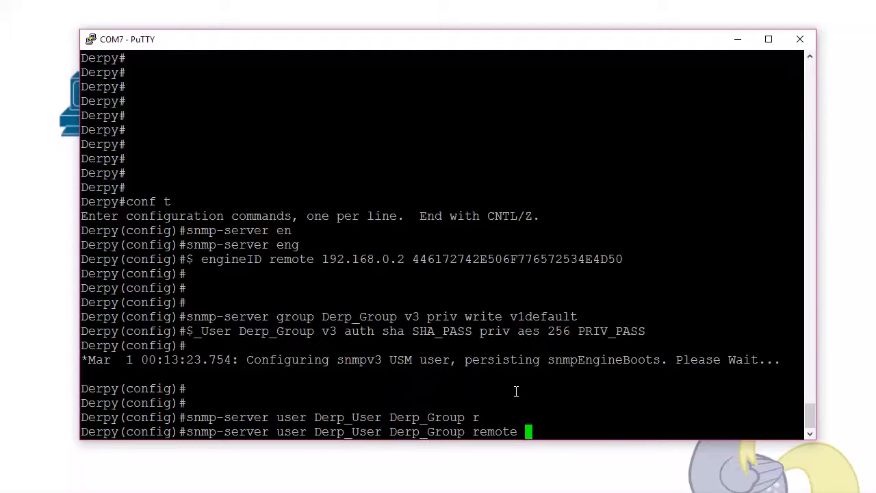
{"action": "type", "text": "192."}
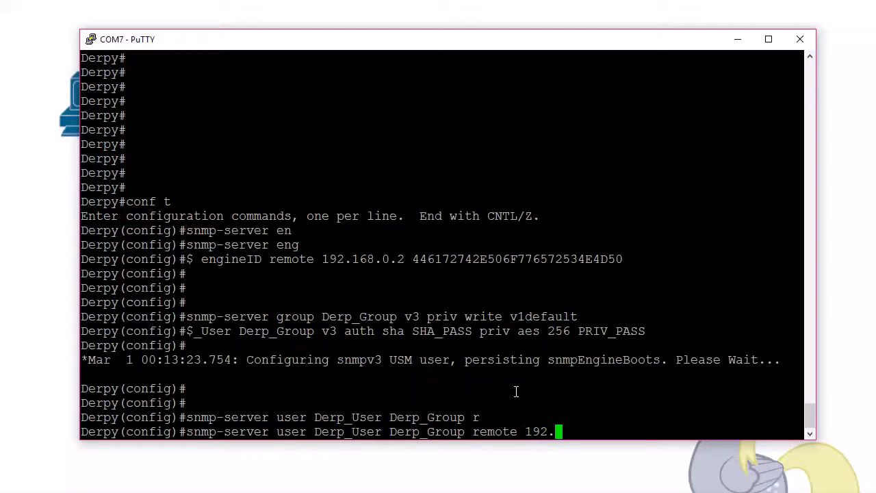
{"action": "type", "text": "168."}
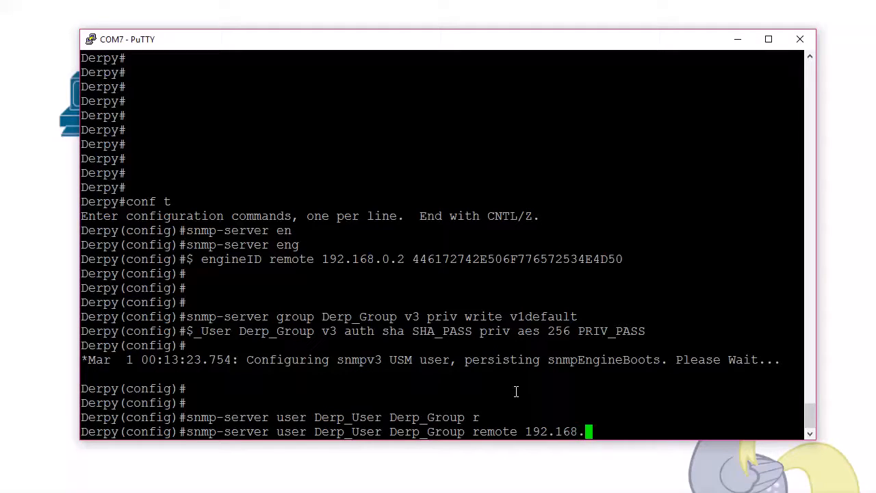
{"action": "type", "text": "0.2 v"}
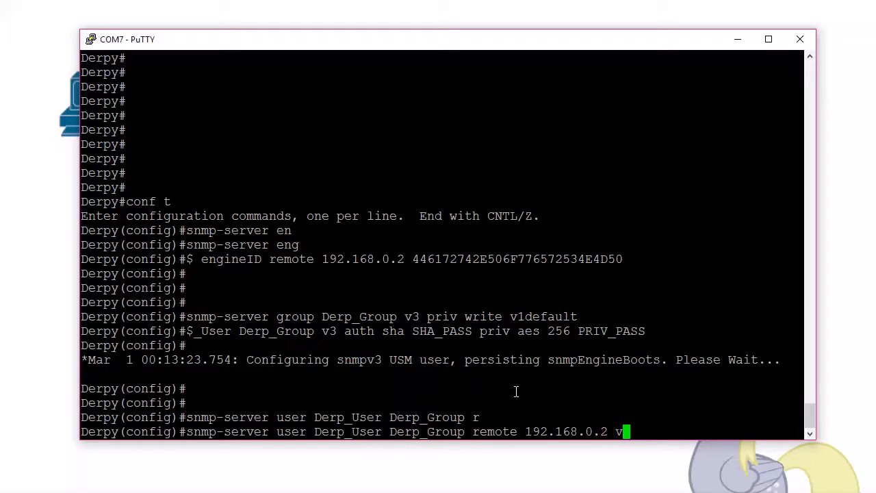
{"action": "type", "text": "3"}
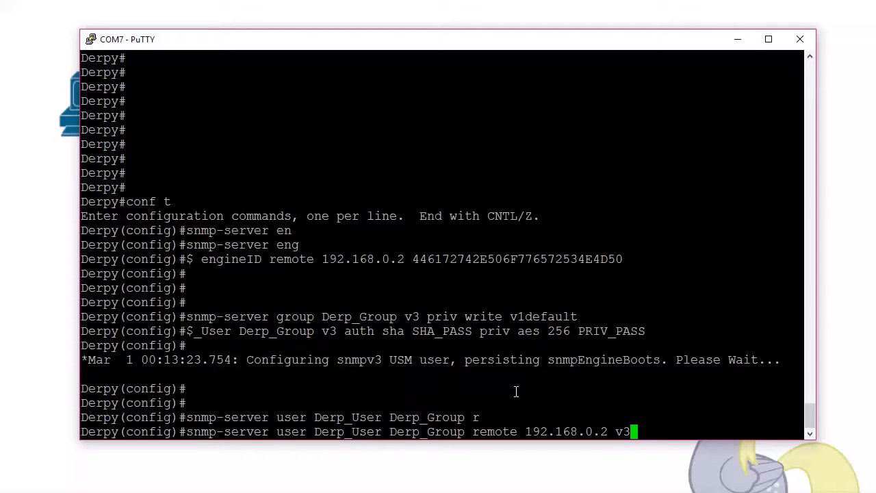
{"action": "type", "text": "auth sha"}
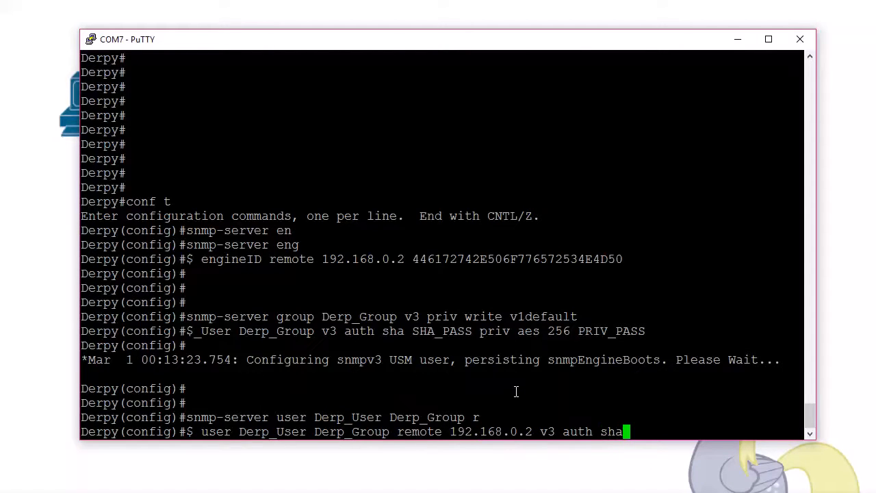
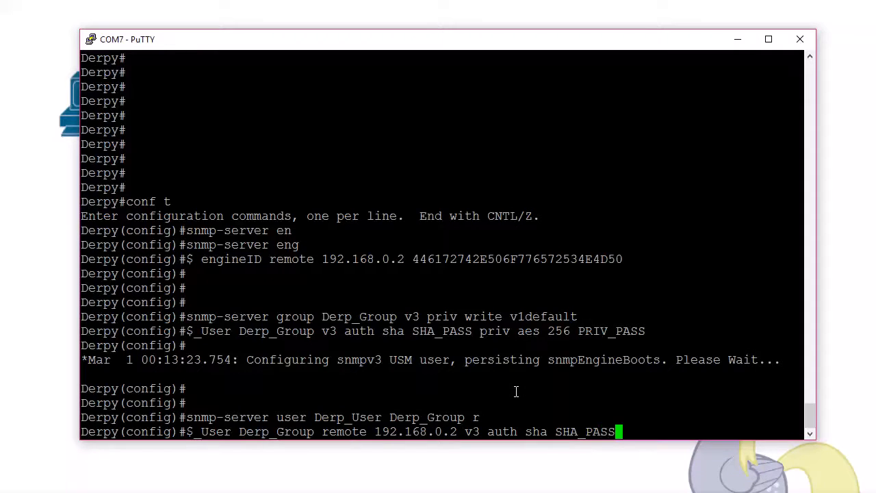
{"action": "type", "text": "priv a"}
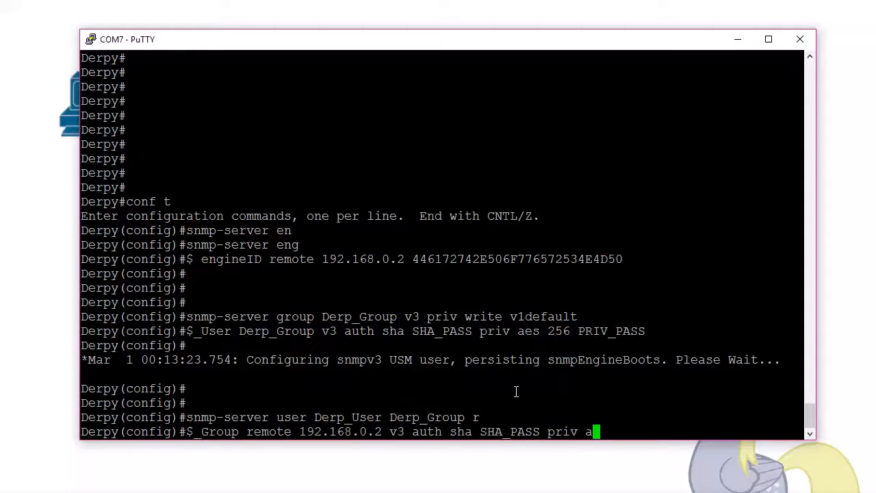
{"action": "type", "text": "es"}
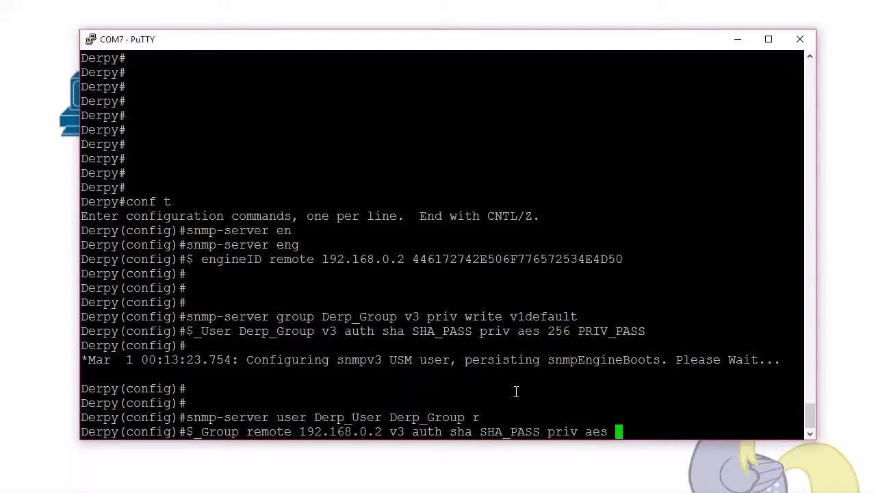
{"action": "type", "text": "256"}
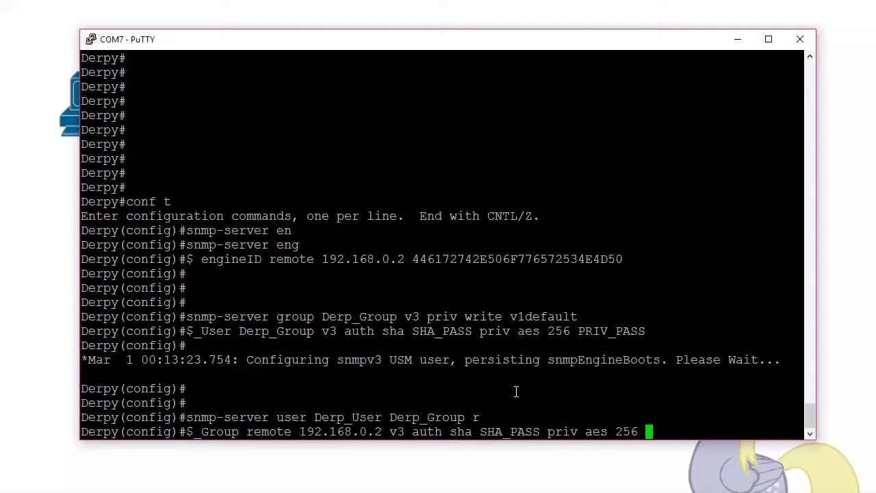
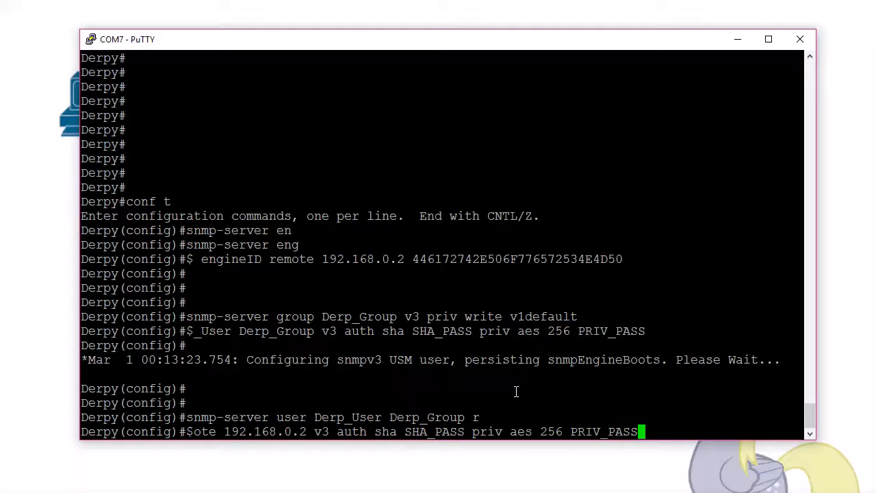
{"action": "key", "text": "Return"}
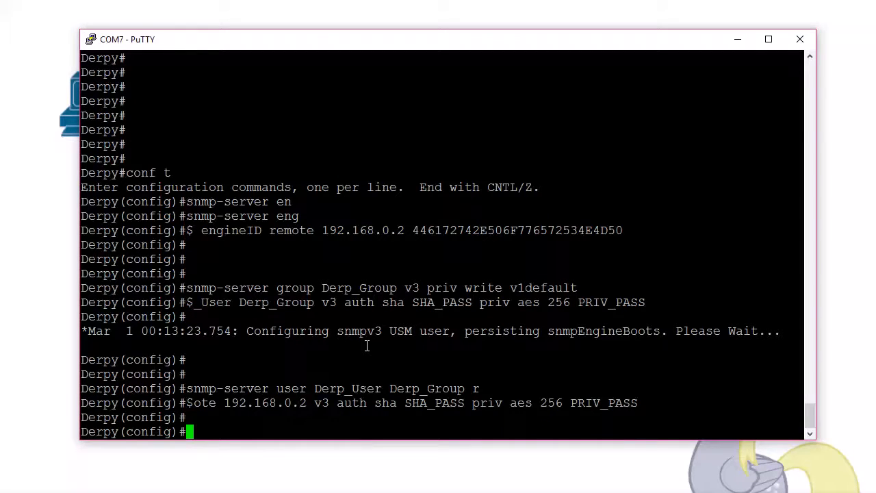
Define inform host 192.168.0.2 using version 3 priv with user Derp_User.
{"action": "type", "text": "snmp-ser"}
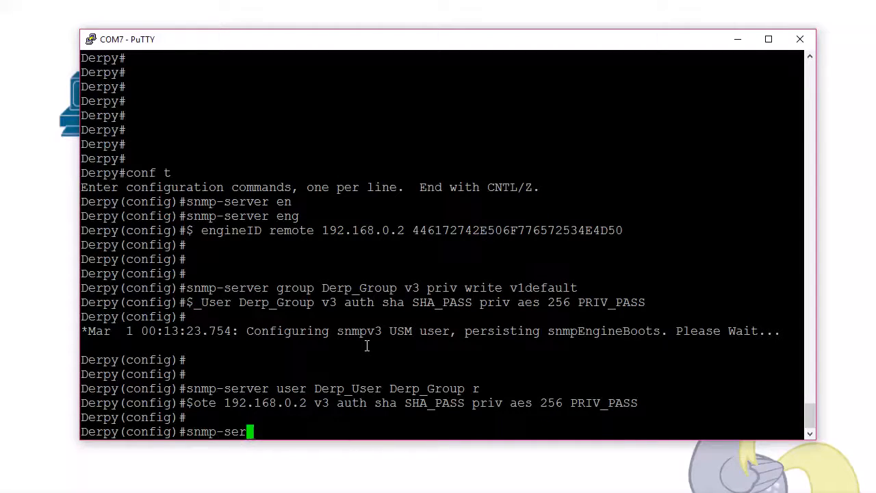
{"action": "type", "text": "ver"}
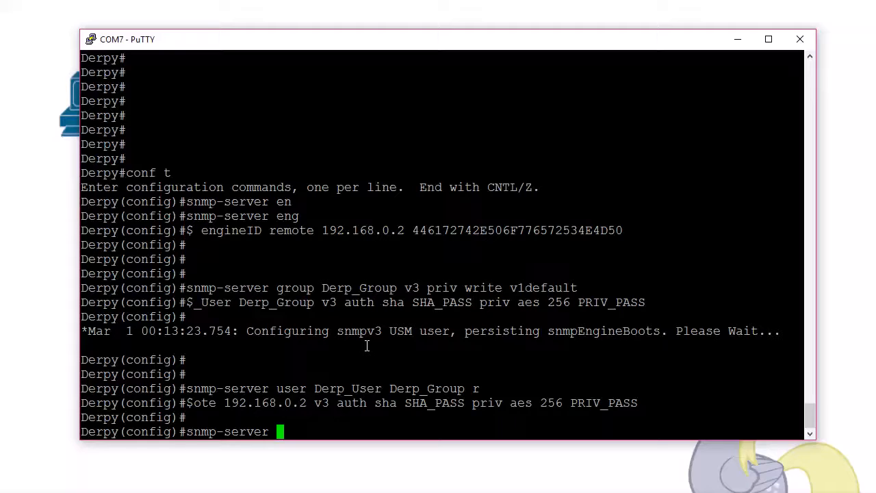
{"action": "type", "text": "host"}
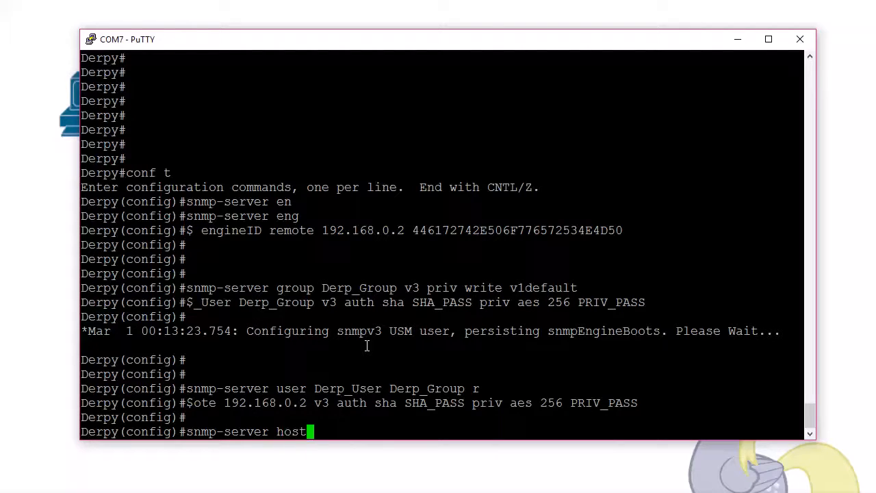
{"action": "type", "text": "192.168.0"}
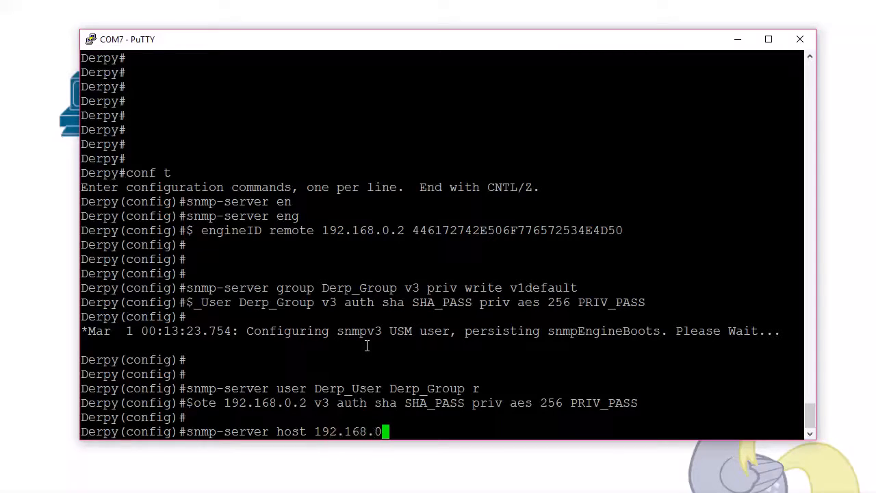
{"action": "type", "text": ".2"}
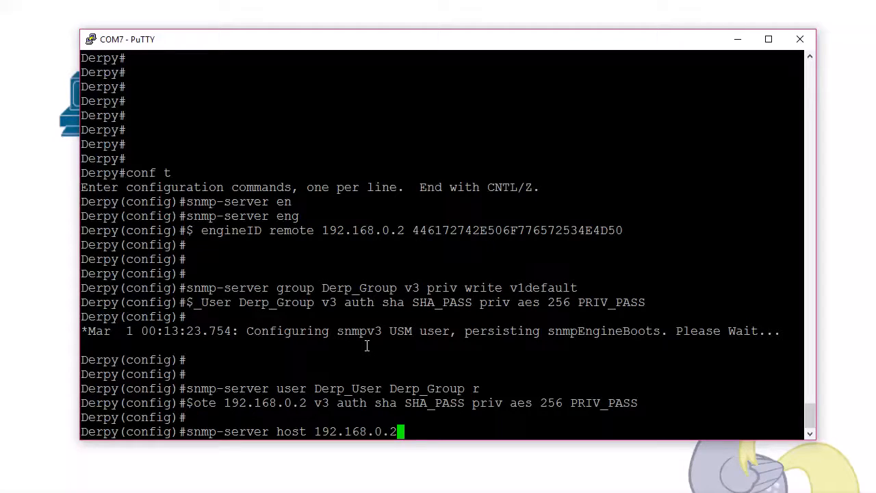
{"action": "type", "text": "infor"}
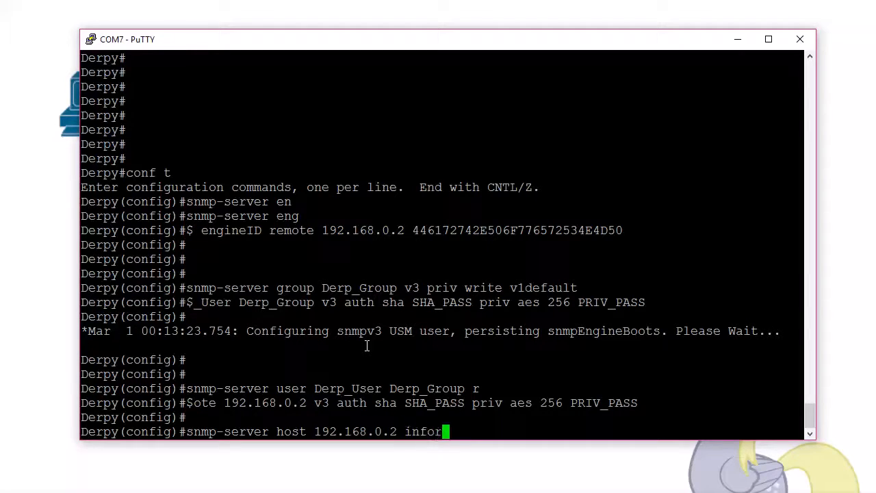
{"action": "type", "text": "m"}
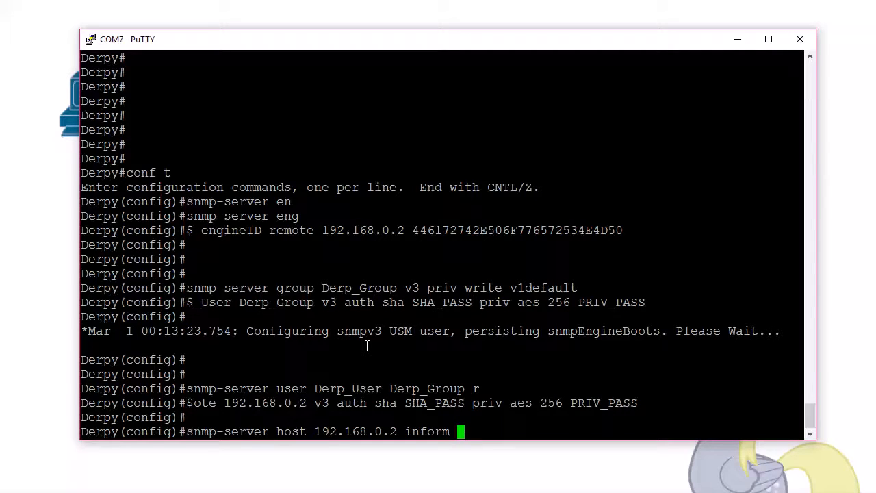
{"action": "type", "text": "version"}
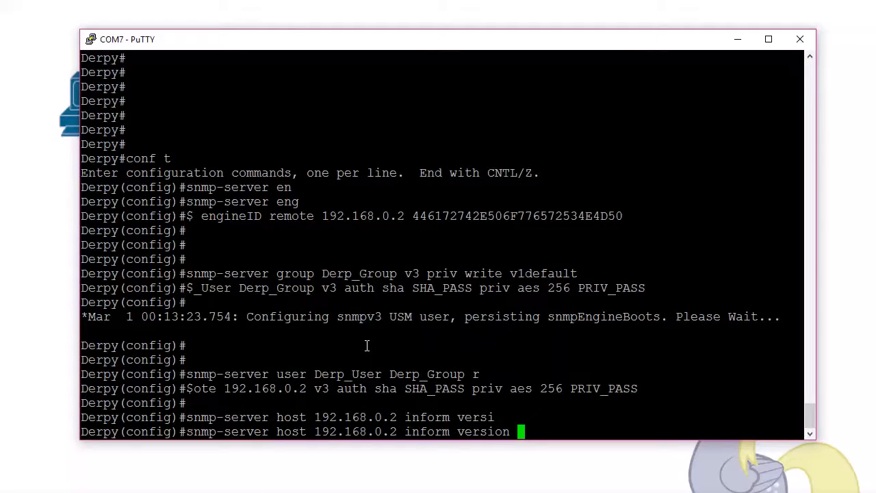
{"action": "type", "text": "3 priv"}
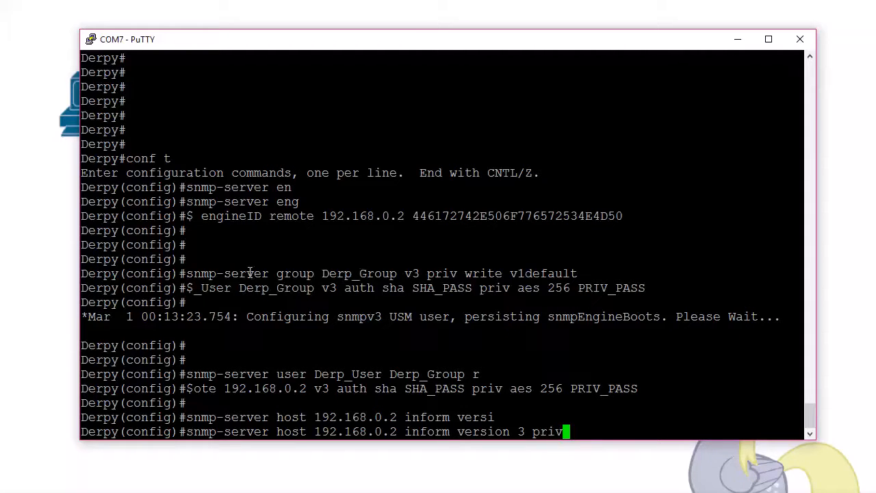
{"action": "mouse_move", "coordinate": [462, 276]}
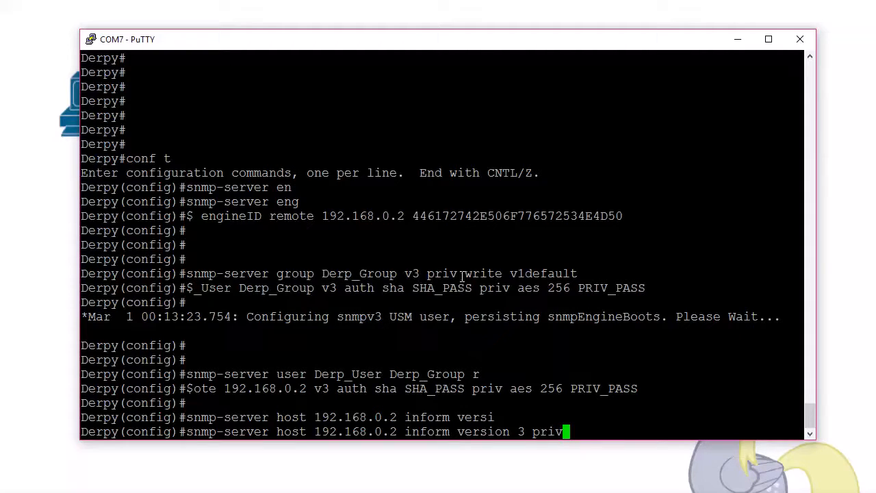
{"action": "mouse_move", "coordinate": [582, 415]}
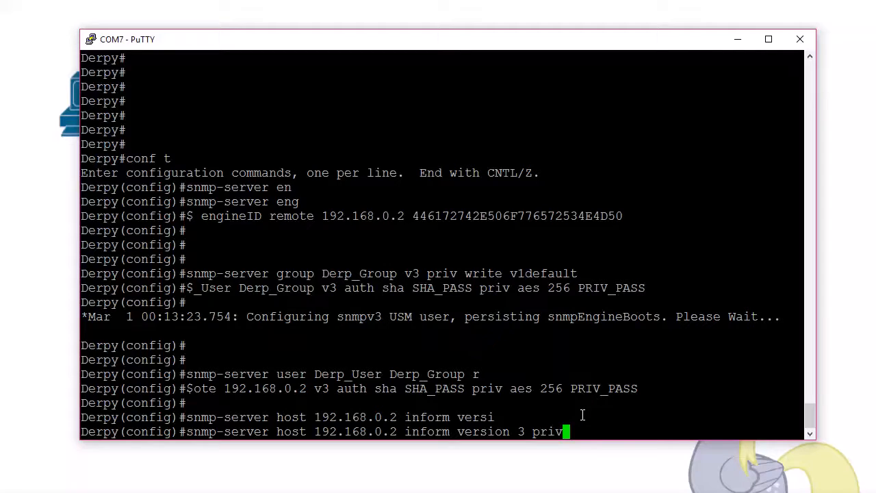
{"action": "type", "text": "Derp_"}
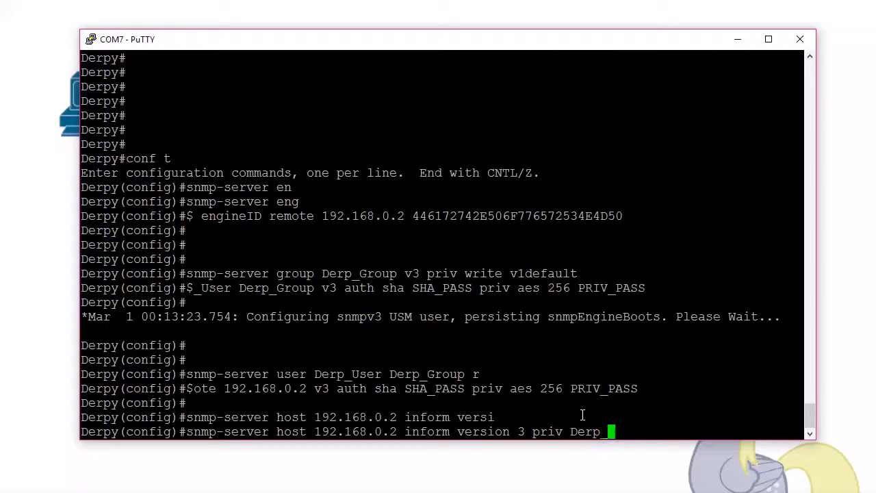
{"action": "type", "text": "User"}
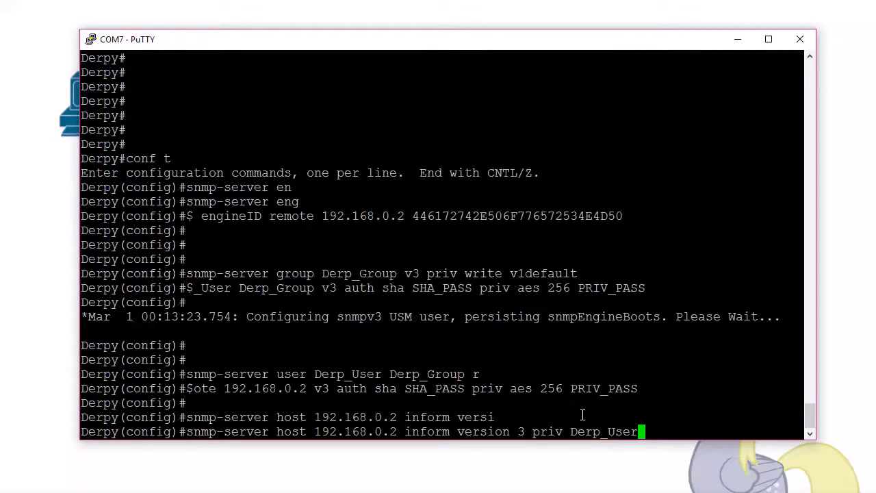
{"action": "key", "text": "Return"}
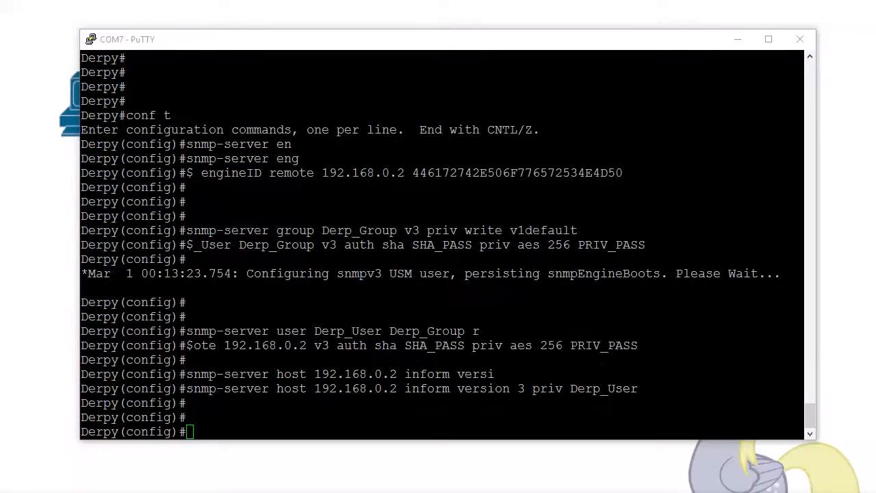
Enable SNMP traps on the switch with snmp-server enable traps.
{"action": "left_click", "coordinate": [301, 399]}
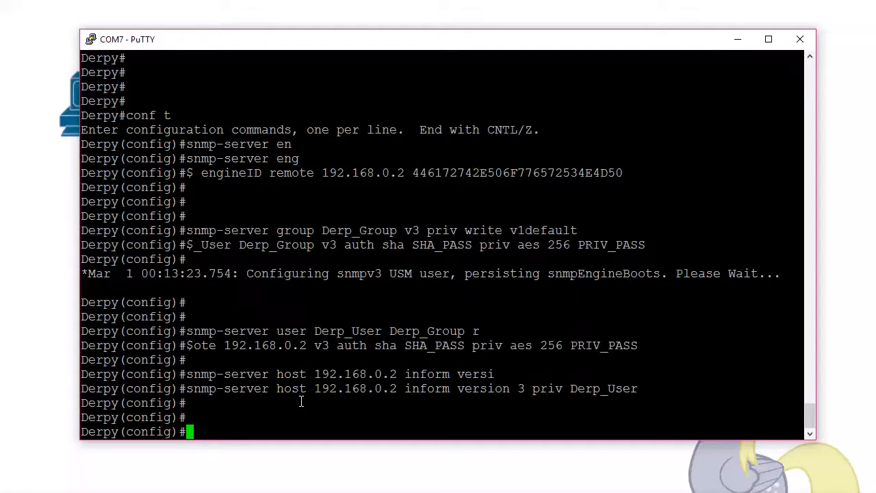
{"action": "type", "text": "snmp-server enable"}
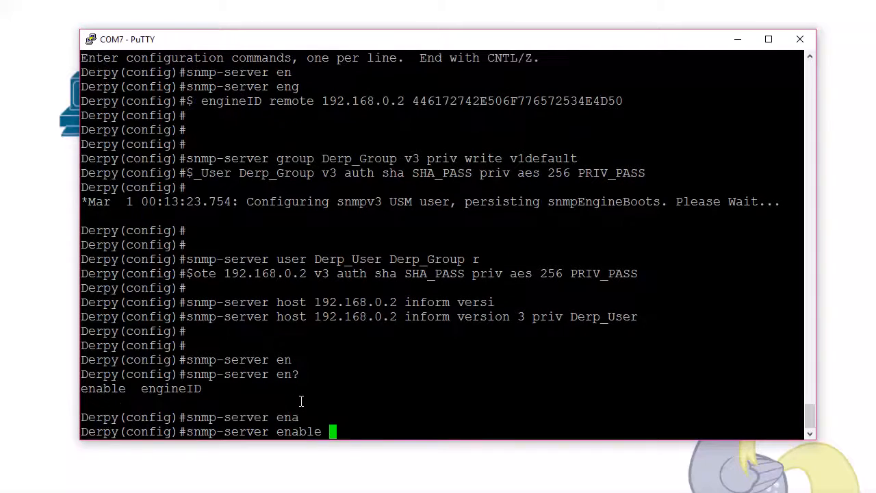
{"action": "type", "text": "trap"}
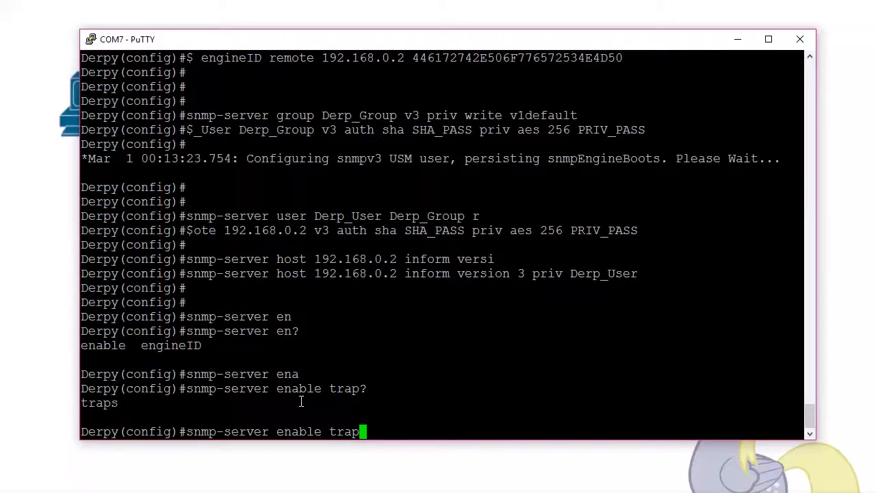
{"action": "type", "text": "s"}
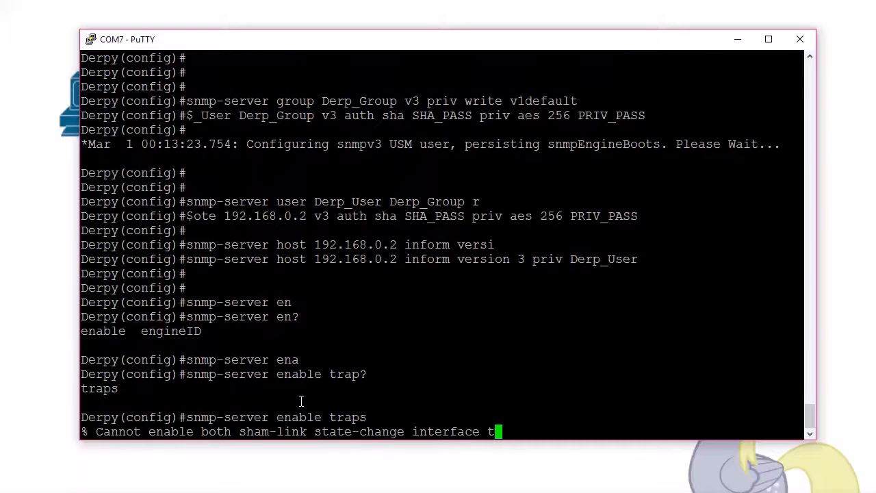
{"action": "key", "text": "Return"}
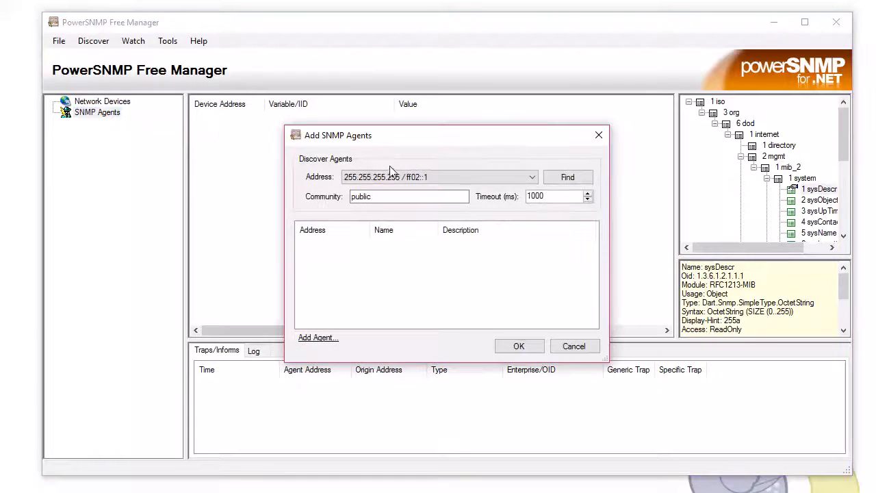
Add an agent manually at the 192.168.0.x address and switch it to SNMP version 3.
{"action": "left_click", "coordinate": [318, 337]}
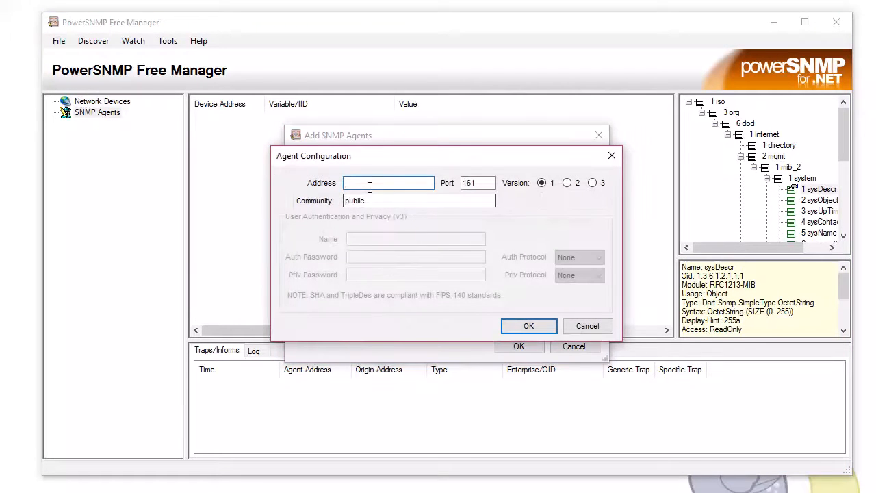
{"action": "type", "text": "192.168.0"}
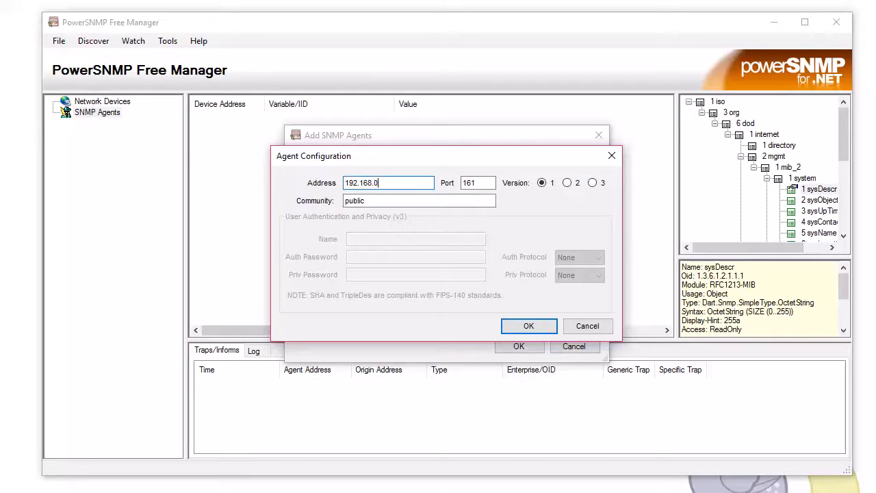
{"action": "type", "text": ".250"}
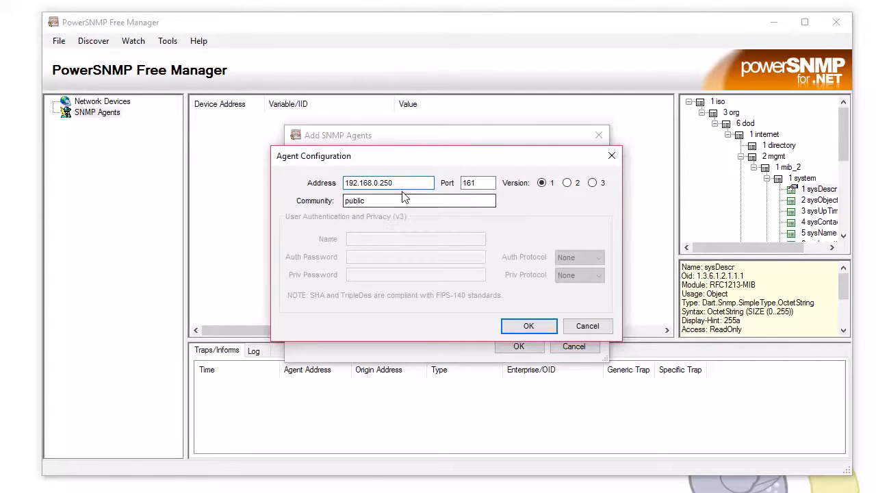
{"action": "left_click", "coordinate": [592, 184]}
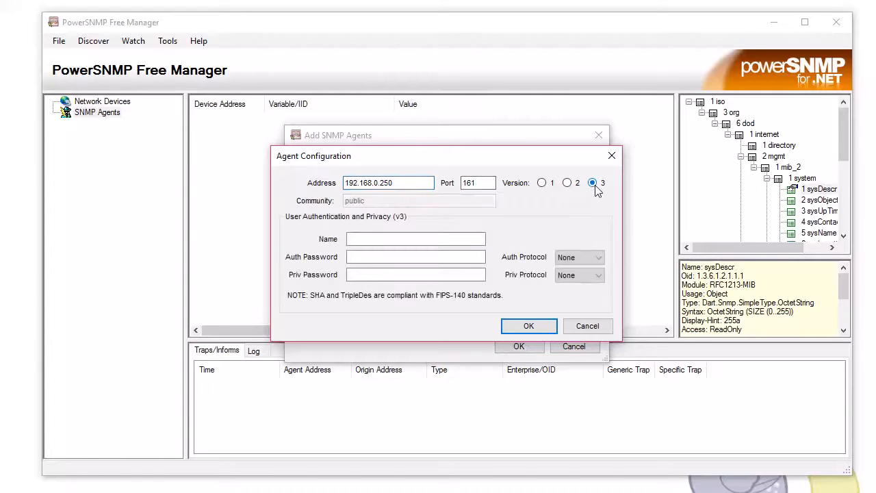
{"action": "type", "text": "Derp"}
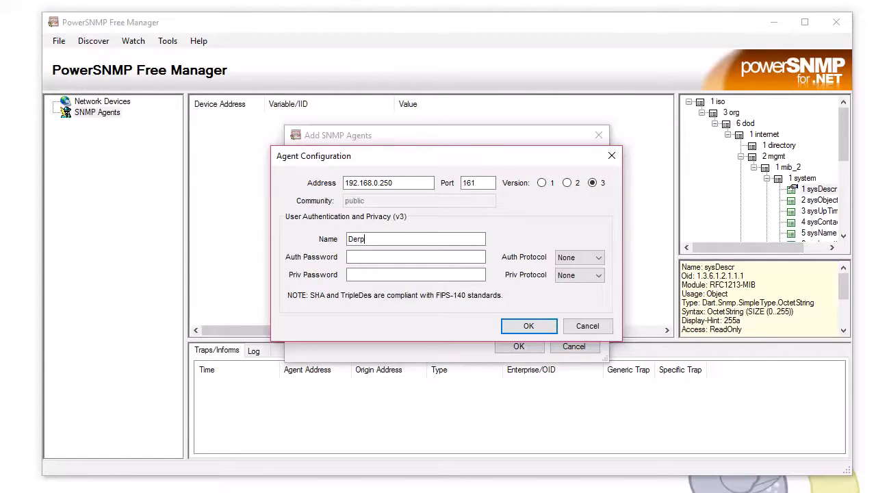
{"action": "type", "text": "_User"}
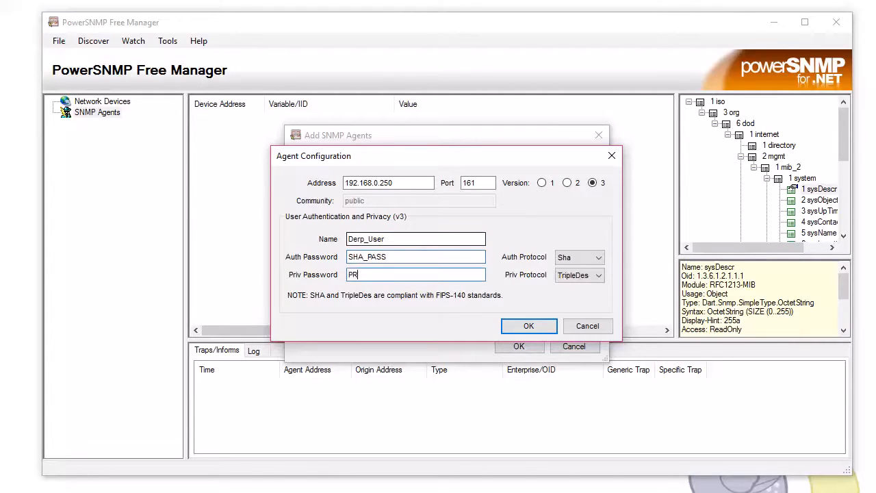
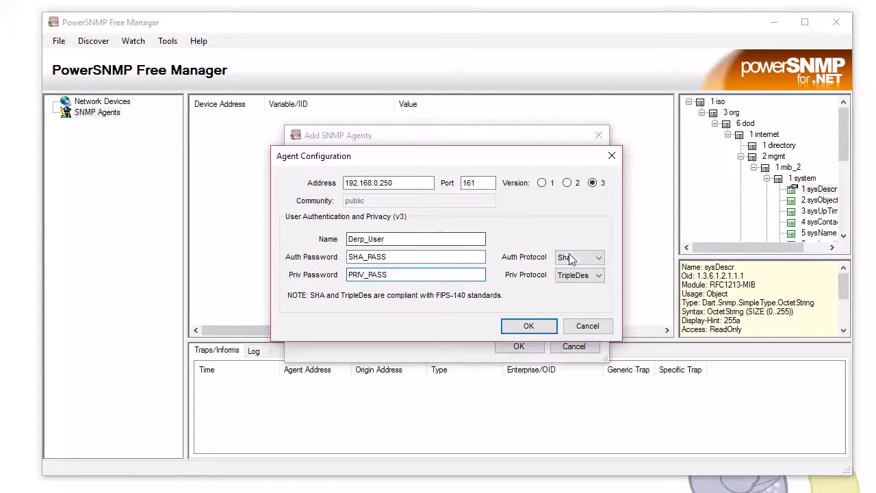
{"action": "left_click", "coordinate": [577, 274]}
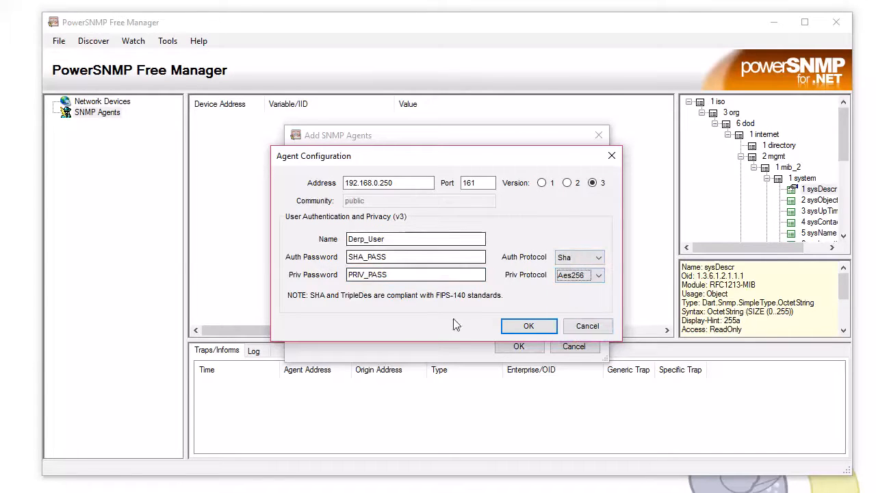
{"action": "left_click", "coordinate": [528, 326]}
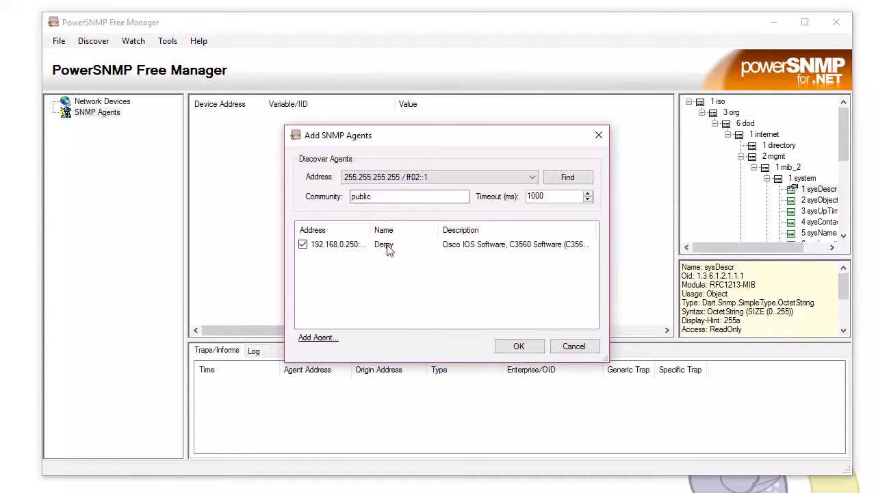
Confirm the agent into the SNMP Agents list and select ifTable in the MIB tree.
{"action": "left_click", "coordinate": [518, 345]}
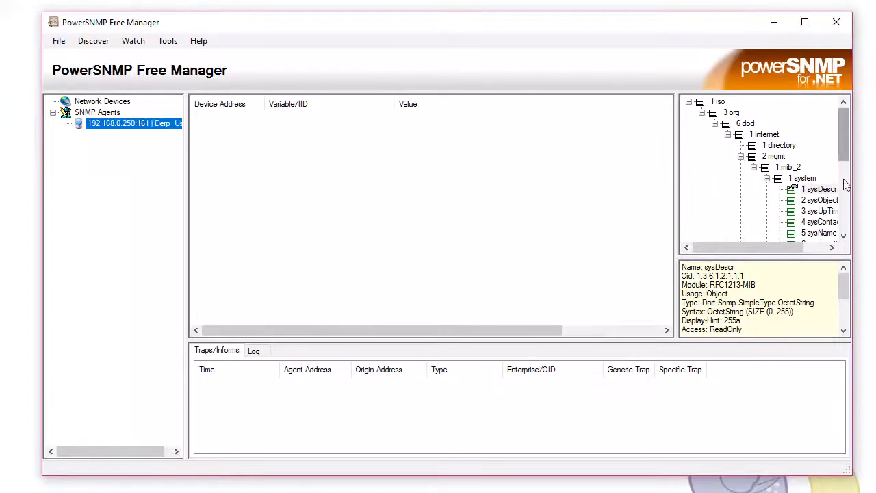
{"action": "scroll", "scroll_direction": "down", "scroll_amount": 3}
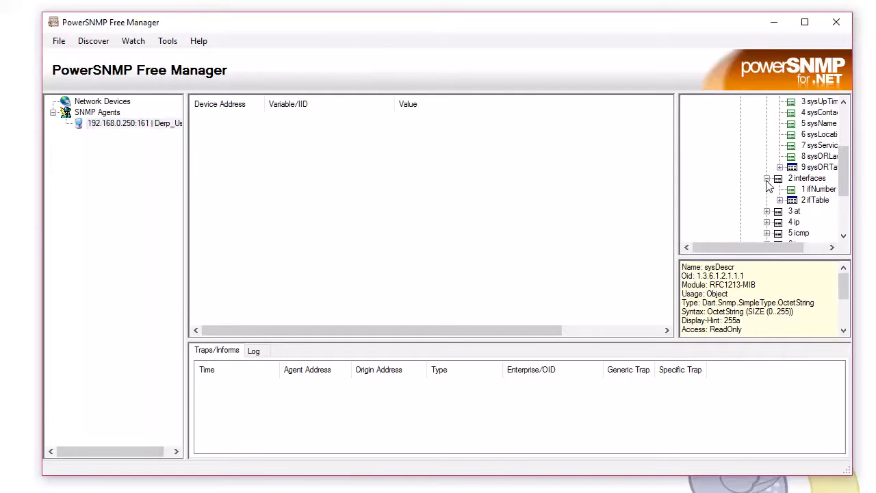
{"action": "right_click", "coordinate": [816, 200]}
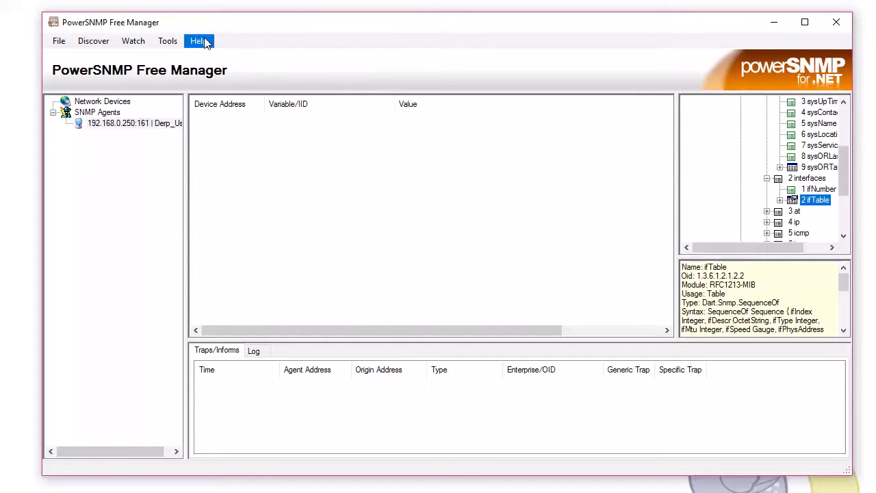
{"action": "double_click", "coordinate": [815, 200]}
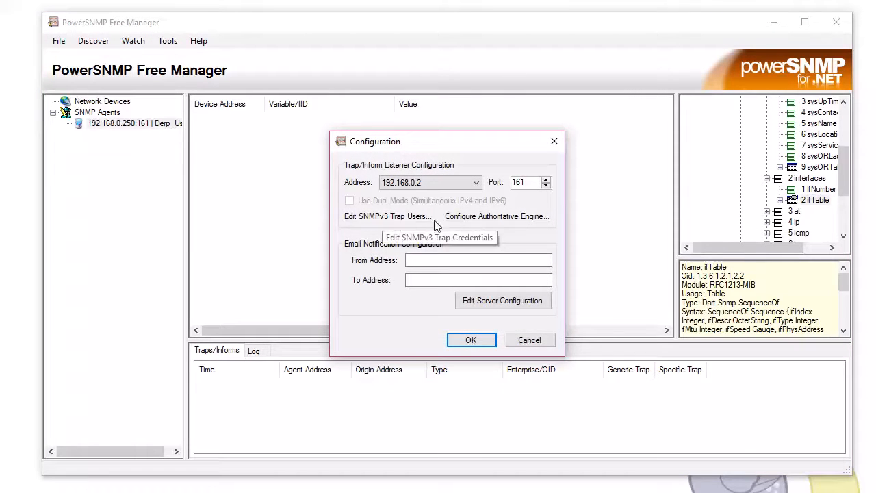
Show the Authoritative Engine window with its engine ID, boots 1 and empty users table.
{"action": "left_click", "coordinate": [496, 216]}
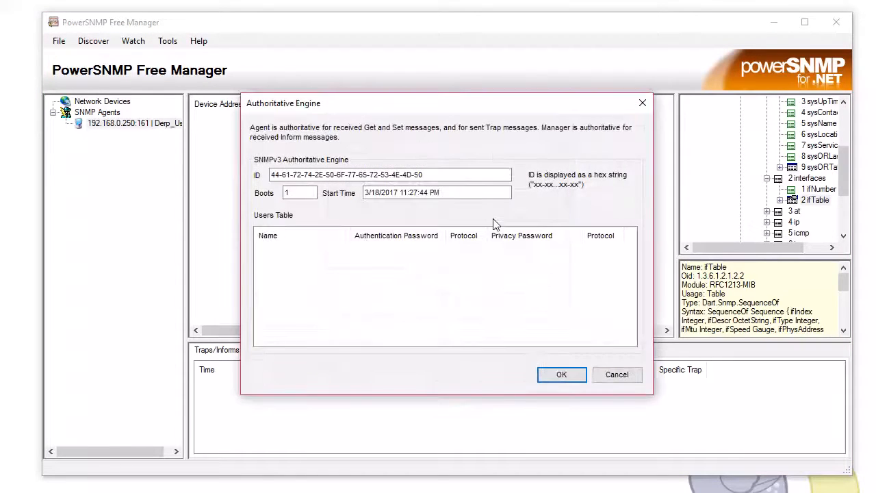
{"action": "left_click", "coordinate": [561, 375]}
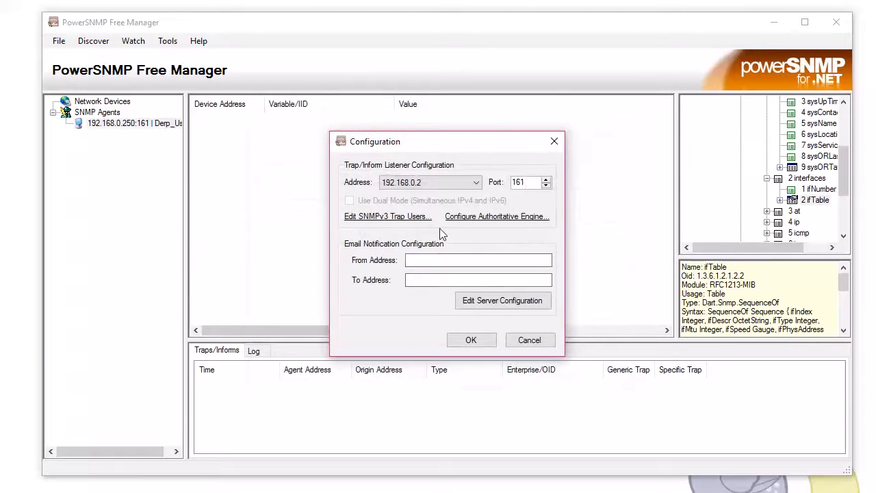
{"action": "left_click", "coordinate": [496, 216]}
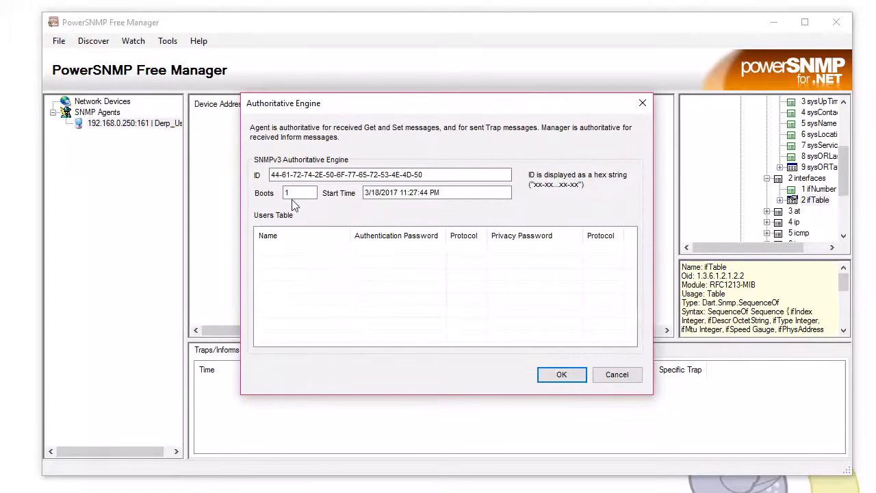
{"action": "mouse_move", "coordinate": [381, 265]}
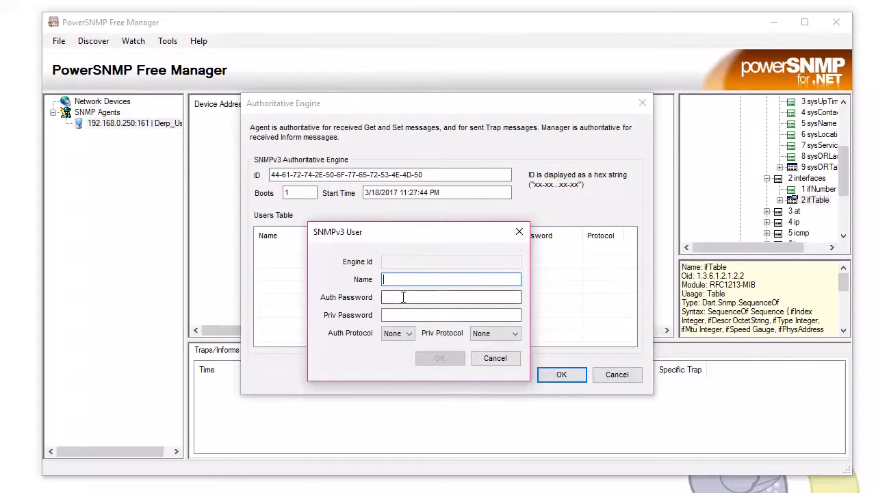
Enter user name Derp_User with its SHA authentication password and privacy password.
{"action": "type", "text": "Derp"}
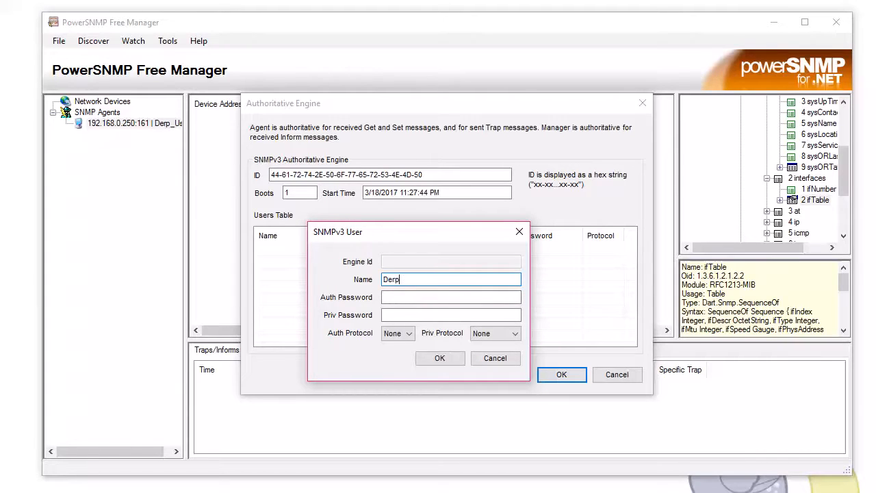
{"action": "type", "text": "_"}
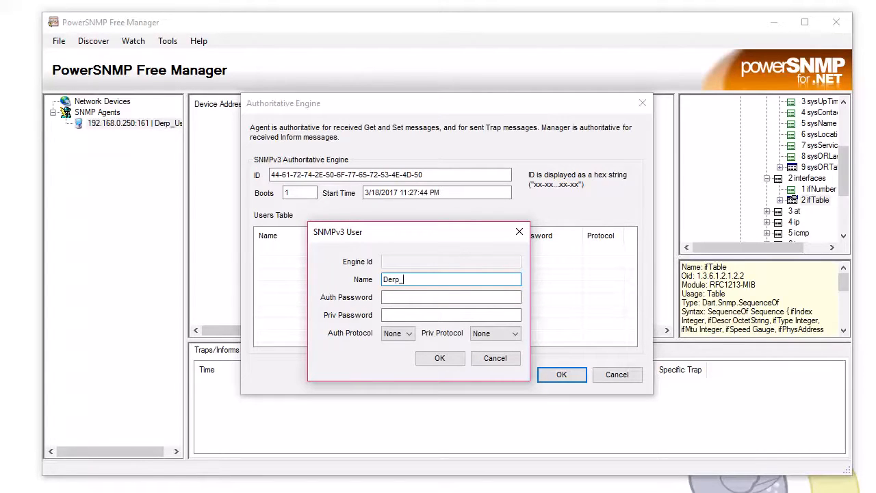
{"action": "type", "text": "Use"}
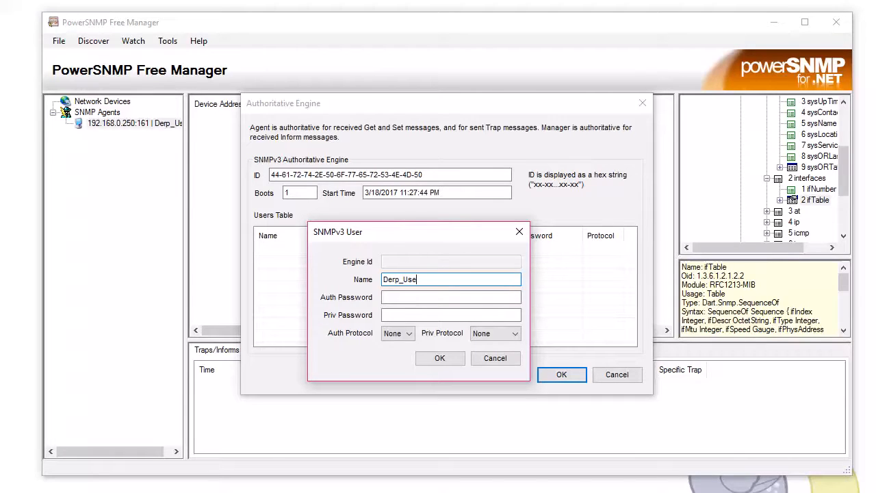
{"action": "left_click", "coordinate": [450, 295]}
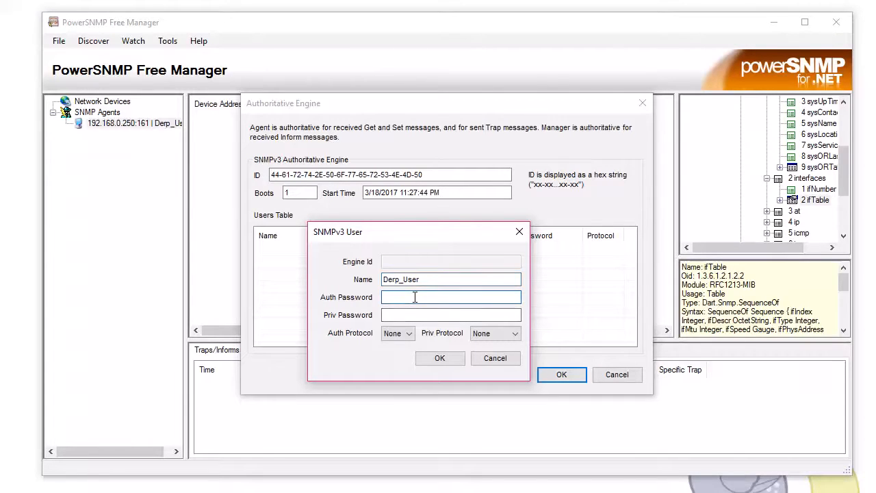
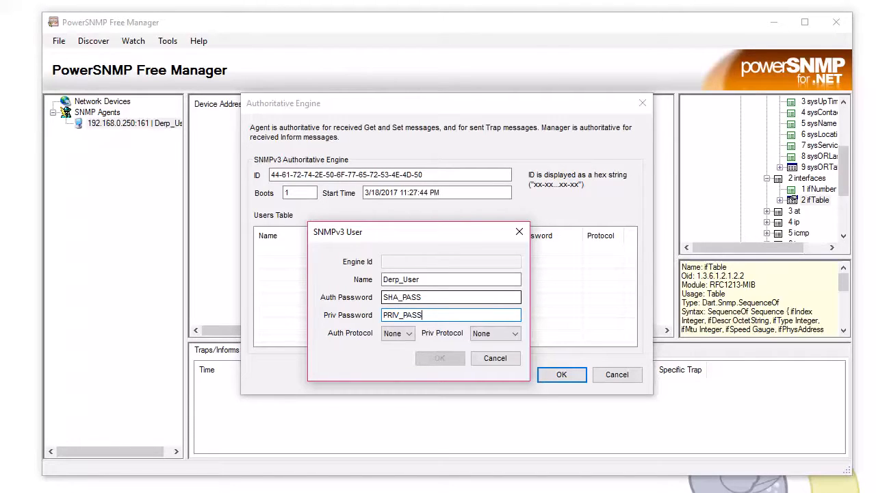
Choose Sha authentication, add Derp_User to the users table and save the engine settings.
{"action": "left_click", "coordinate": [408, 334]}
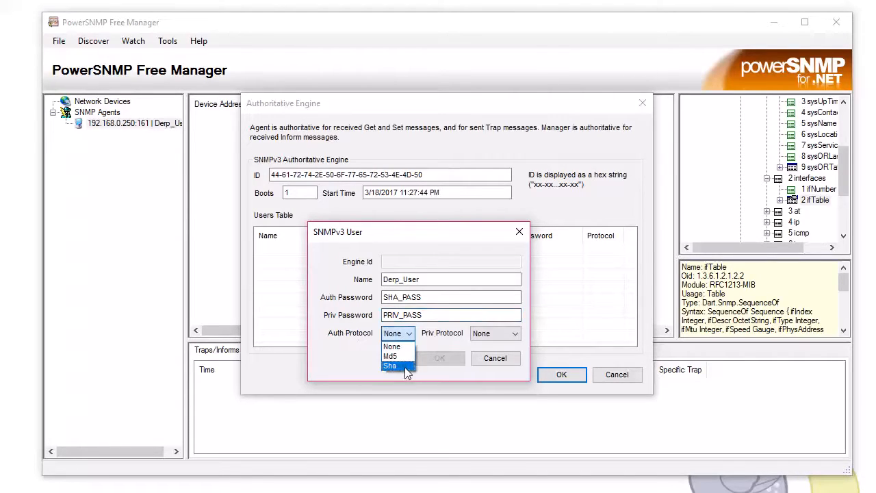
{"action": "left_click", "coordinate": [389, 366]}
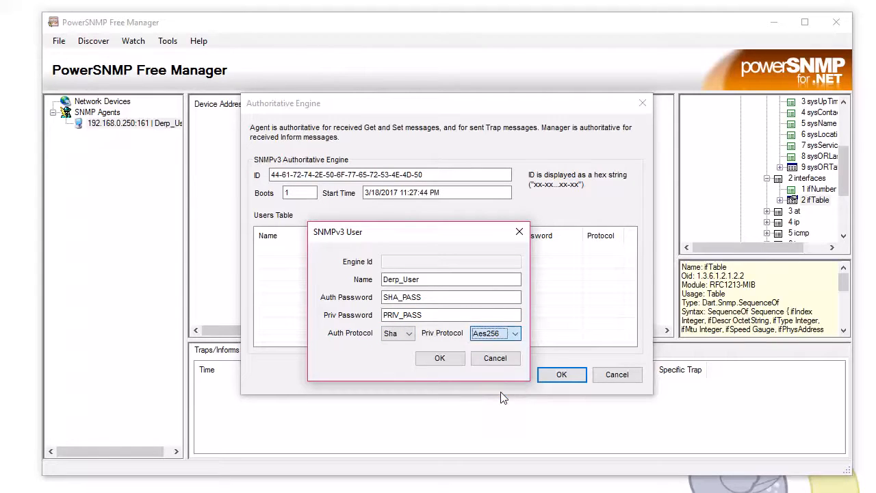
{"action": "left_click", "coordinate": [439, 359]}
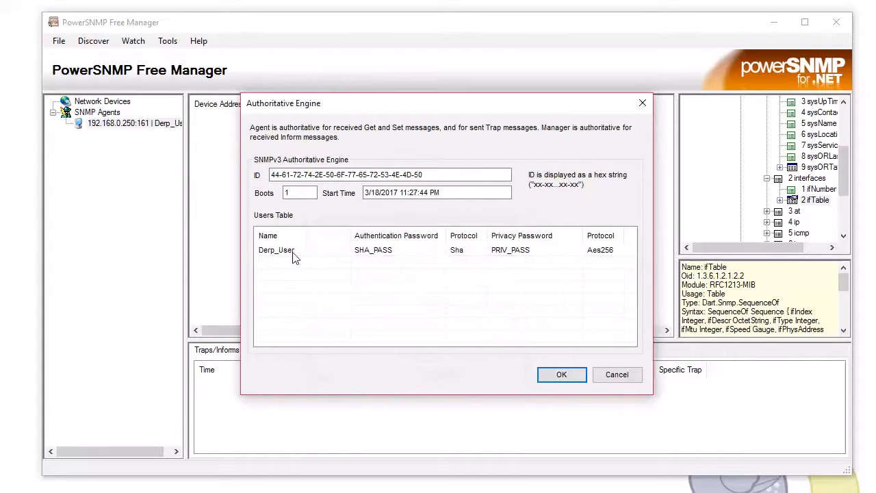
{"action": "mouse_move", "coordinate": [561, 375]}
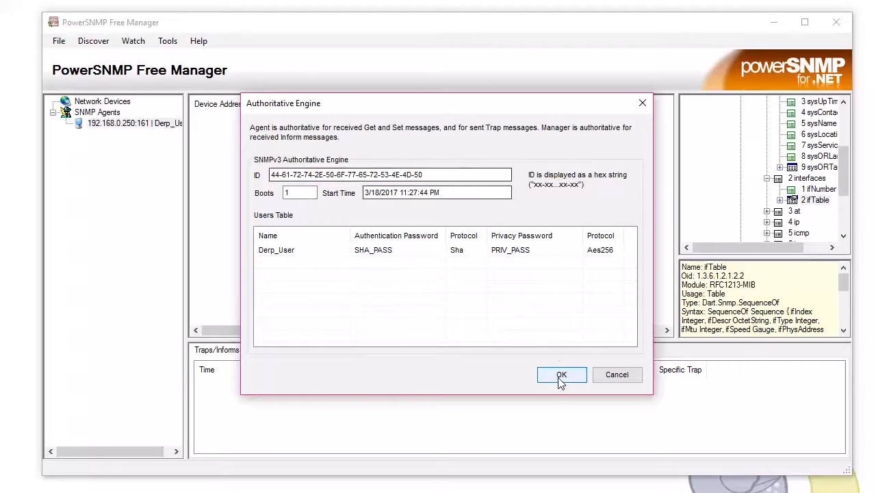
{"action": "left_click", "coordinate": [561, 375]}
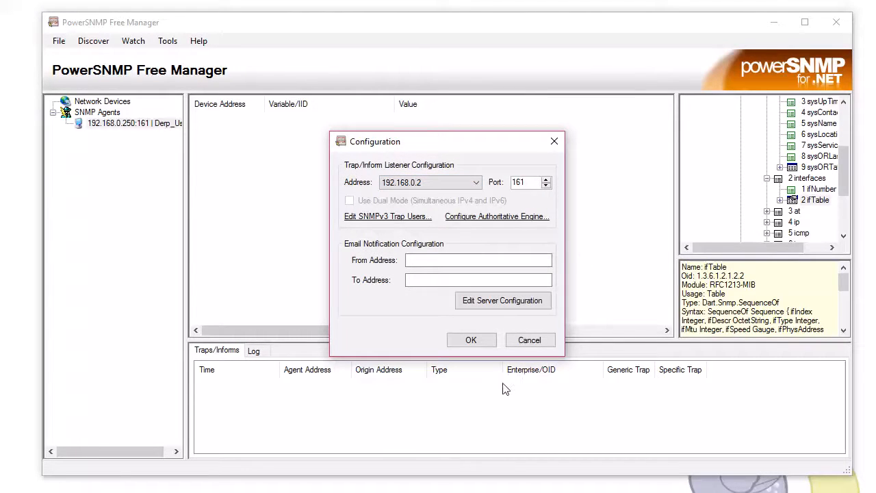
{"action": "mouse_move", "coordinate": [542, 219]}
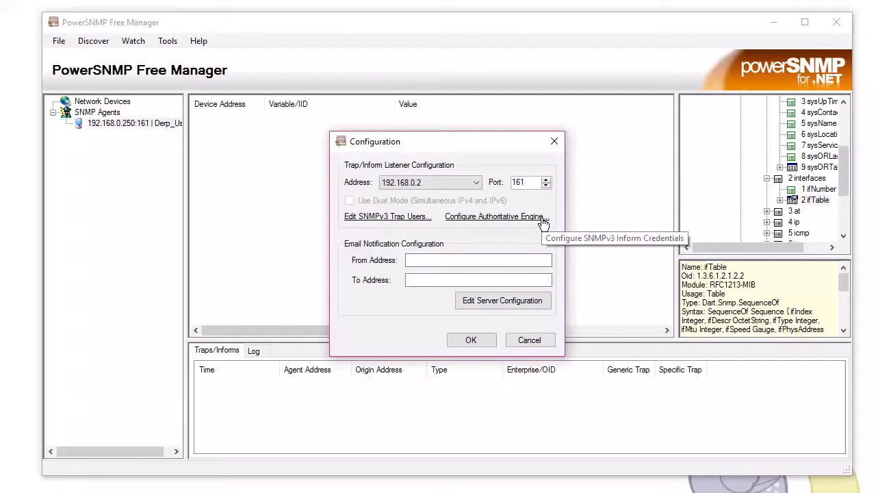
{"action": "mouse_move", "coordinate": [548, 190]}
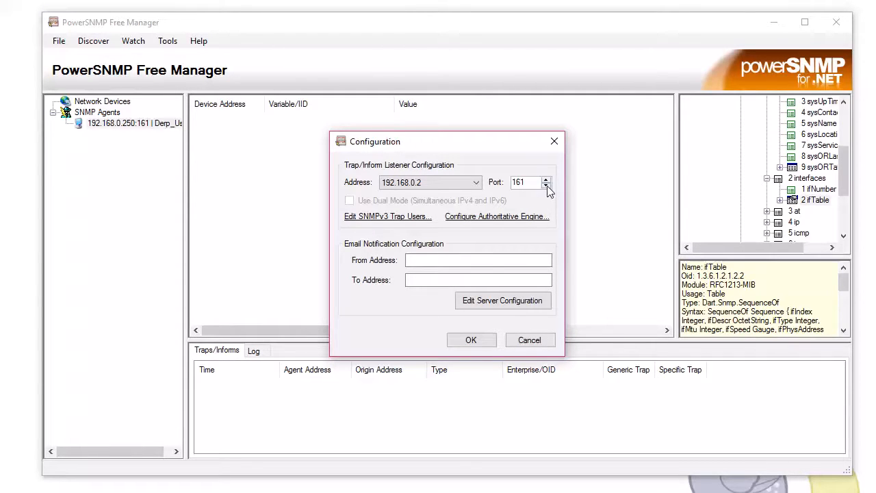
Set the listener port to 162 and check the log shows listening on 192.168.0.2:162.
{"action": "left_click", "coordinate": [546, 177]}
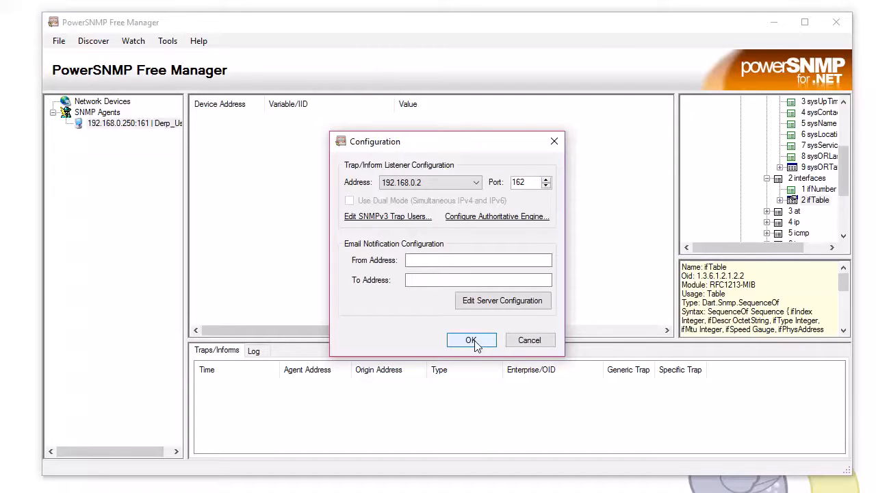
{"action": "left_click", "coordinate": [470, 340]}
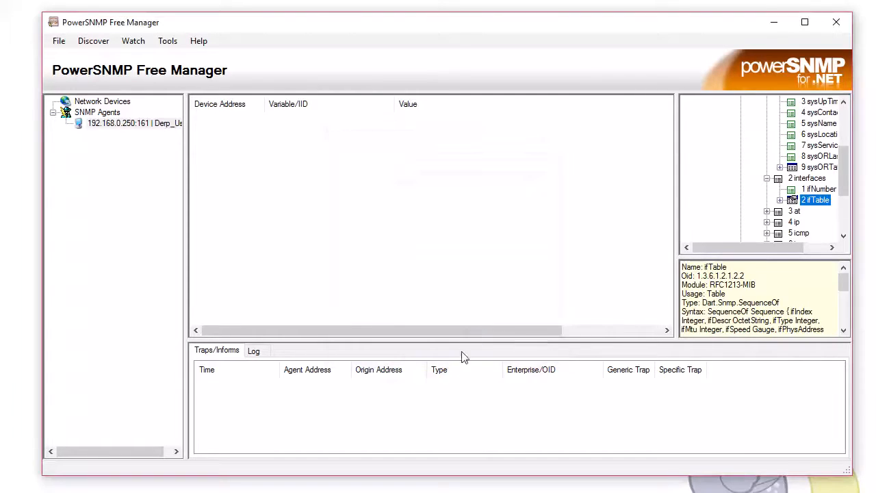
{"action": "left_click", "coordinate": [254, 350]}
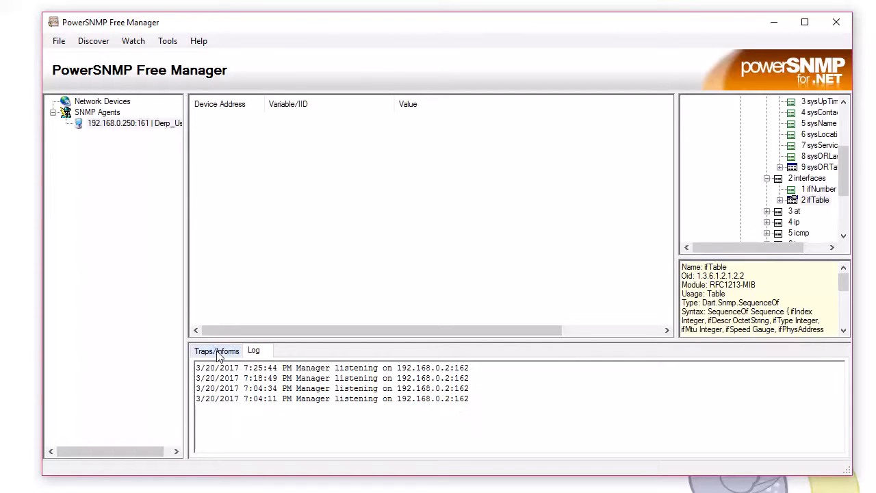
{"action": "left_click", "coordinate": [216, 350]}
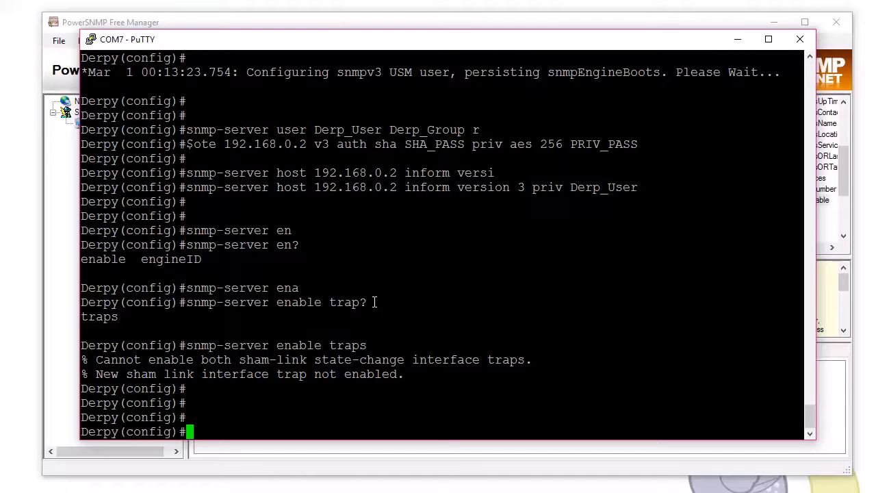
Run 'do show snmp' to see informs enabled and logging to 192.168.0.2 port 162.
{"action": "type", "text": "do show snmp"}
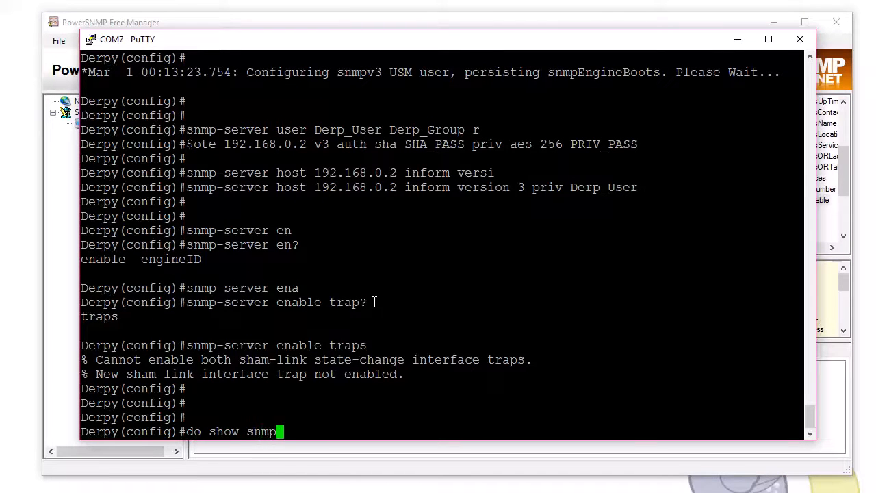
{"action": "key", "text": "Return"}
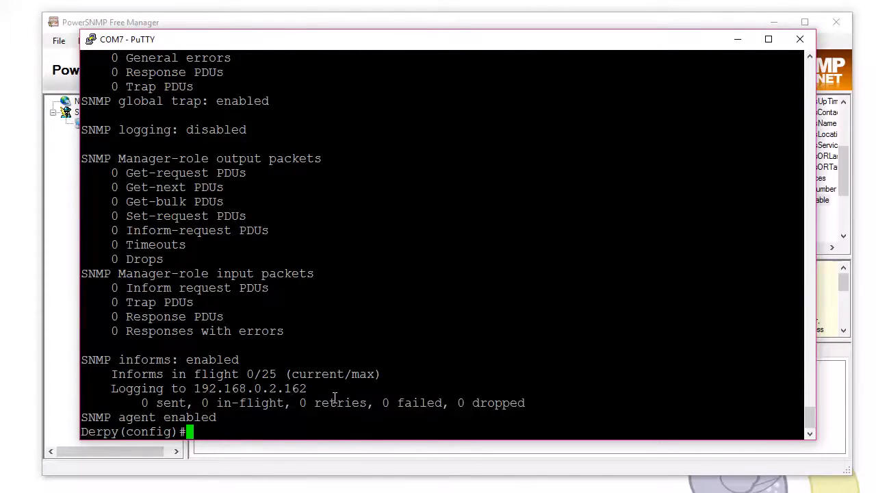
{"action": "double_click", "coordinate": [249, 389]}
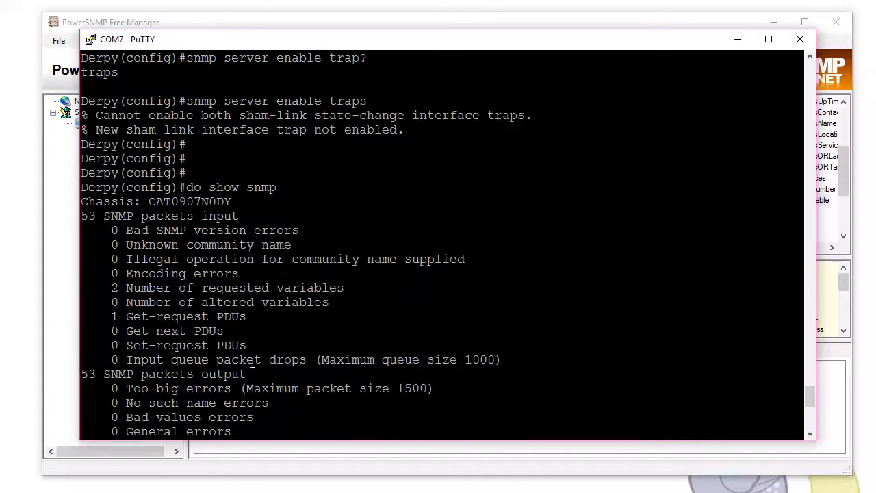
{"action": "scroll", "scroll_direction": "down", "scroll_amount": 3}
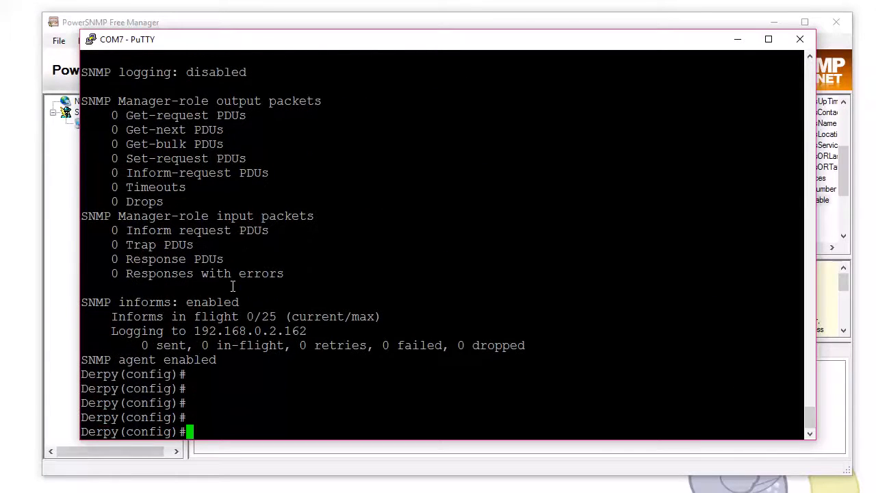
Run 'do show snmp user' to list Derp_User with SHA authentication and AES256 privacy.
{"action": "type", "text": "do show"}
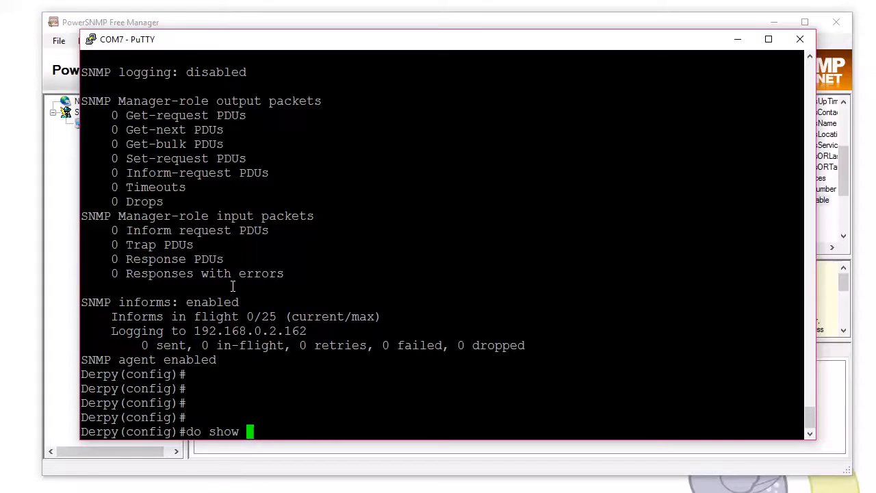
{"action": "type", "text": "snmp use"}
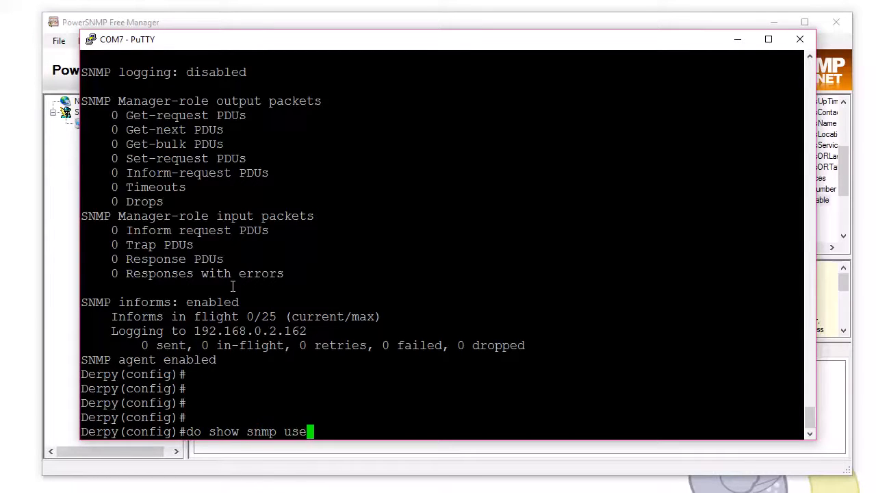
{"action": "key", "text": "Return"}
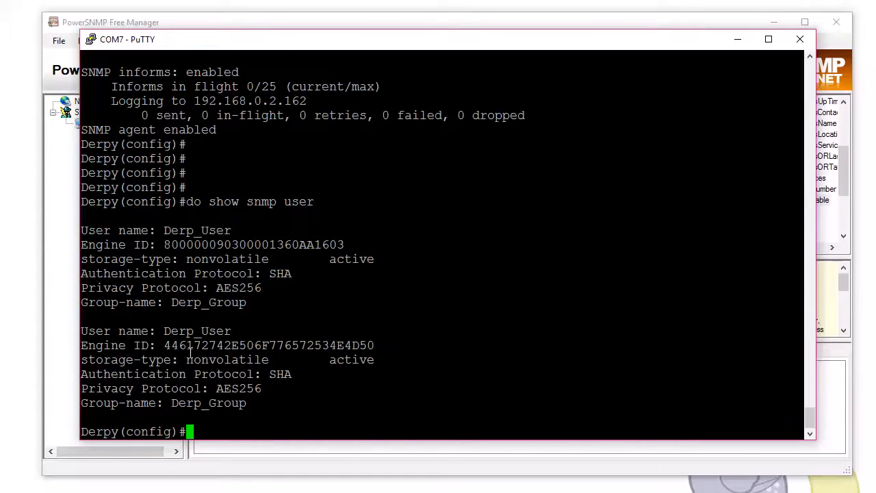
Show the inform host 192.168.0.2:162 with v3 priv, mark Derp_User's line and exit configuration.
{"action": "type", "text": "do show snmp host"}
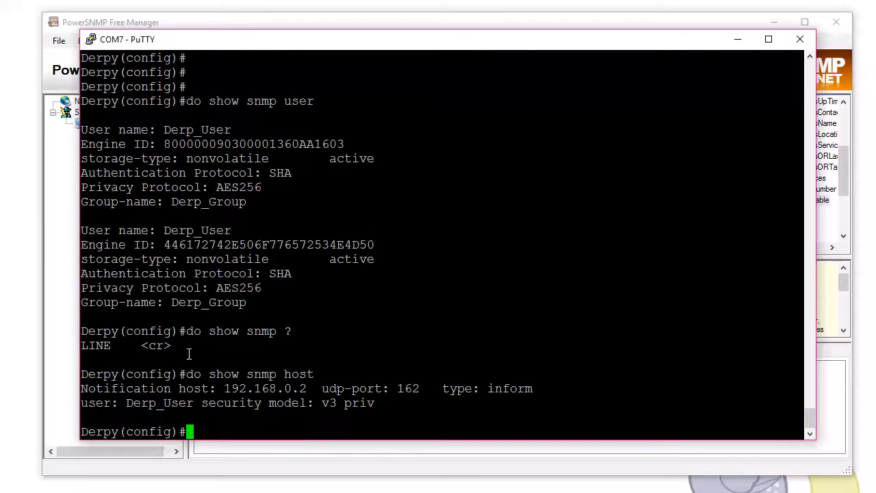
{"action": "mouse_move", "coordinate": [129, 410]}
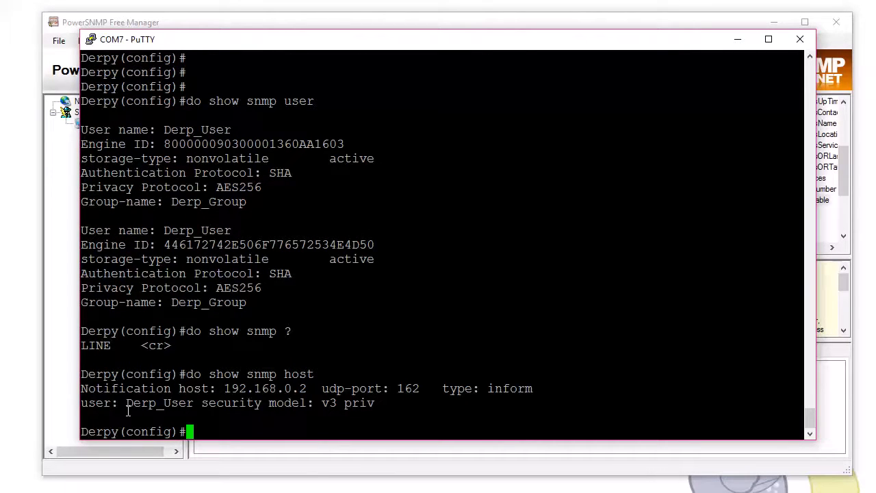
{"action": "double_click", "coordinate": [265, 389]}
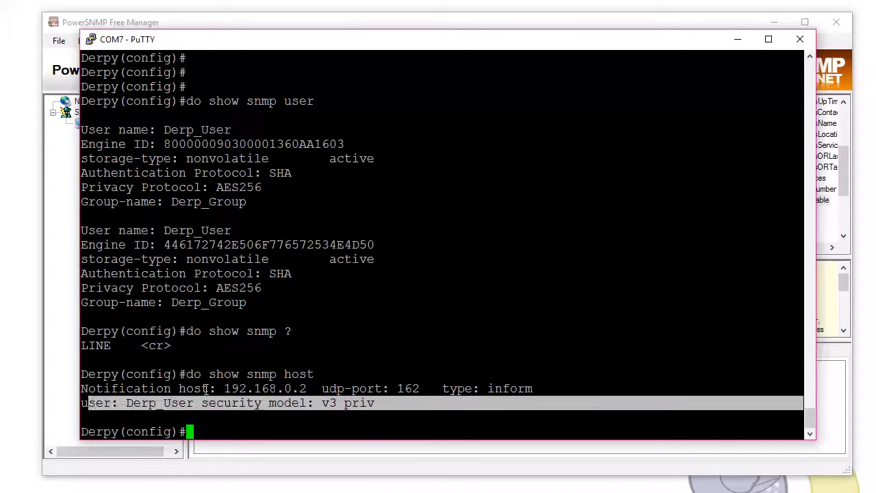
{"action": "type", "text": "exit"}
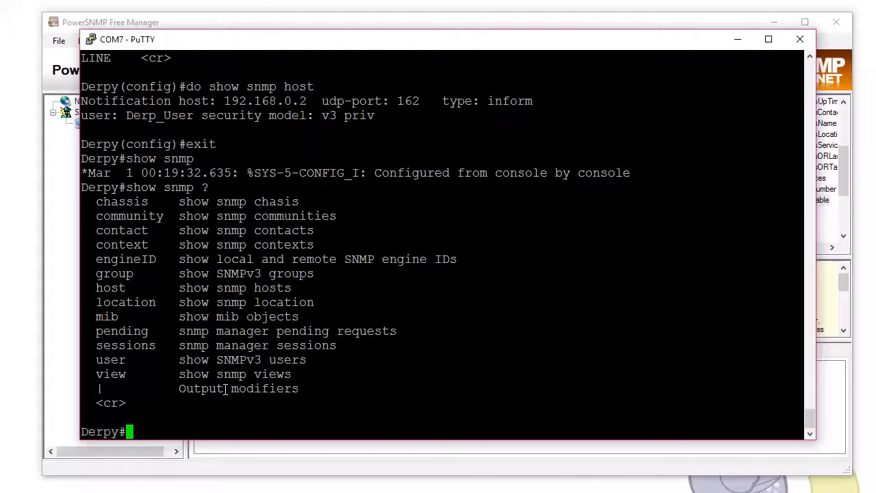
{"action": "mouse_move", "coordinate": [287, 356]}
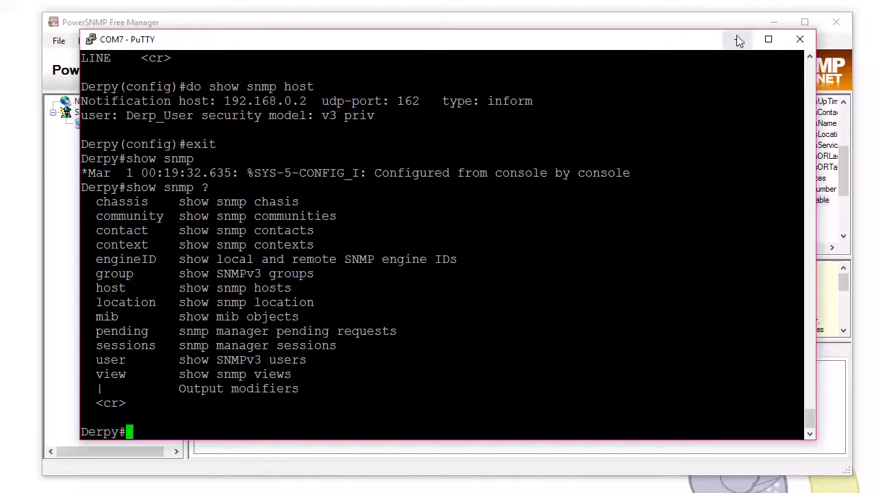
{"action": "mouse_move", "coordinate": [739, 38]}
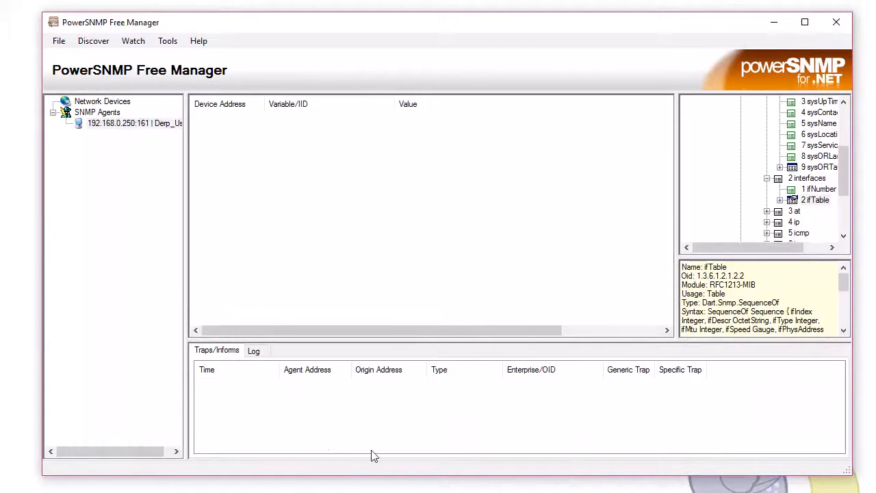
{"action": "mouse_move", "coordinate": [418, 416]}
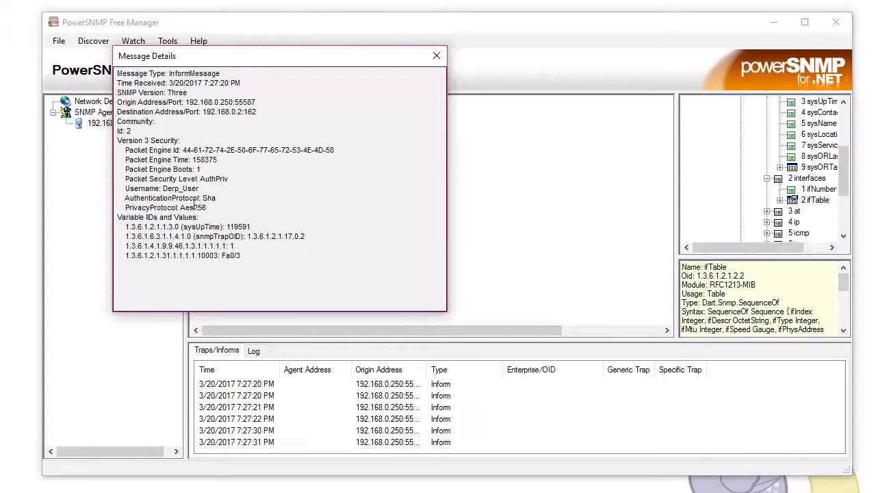
Select the first inform's variable bindings and close its details.
{"action": "left_click_drag", "start_coordinate": [239, 228], "coordinate": [239, 256]}
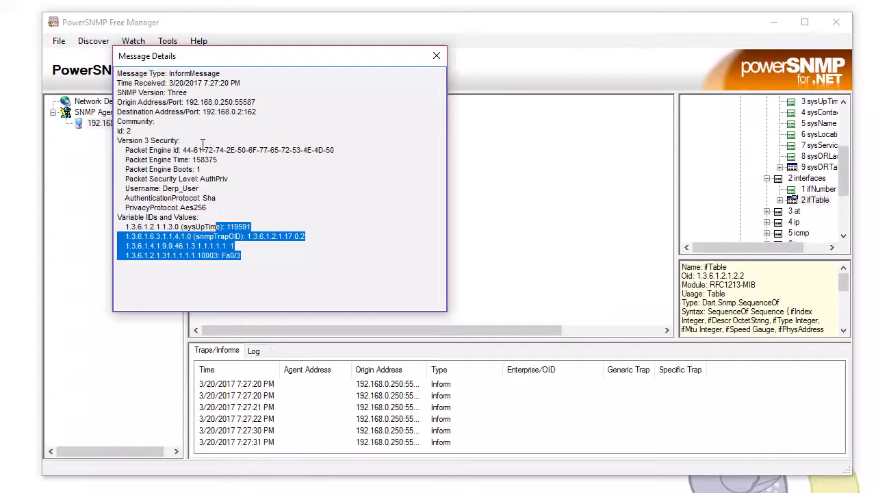
{"action": "left_click", "coordinate": [437, 55]}
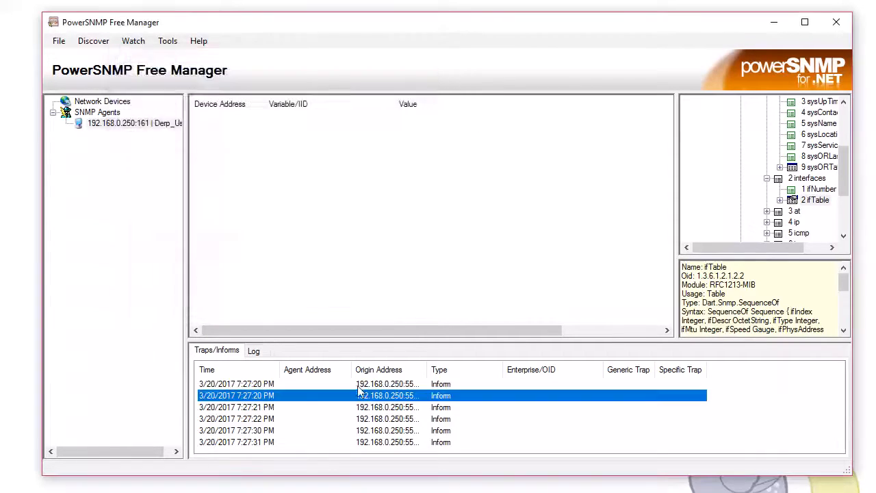
Review the 7:27:21 PM inform's details reporting FastEthernet0/3 state changes, then close them.
{"action": "double_click", "coordinate": [235, 394]}
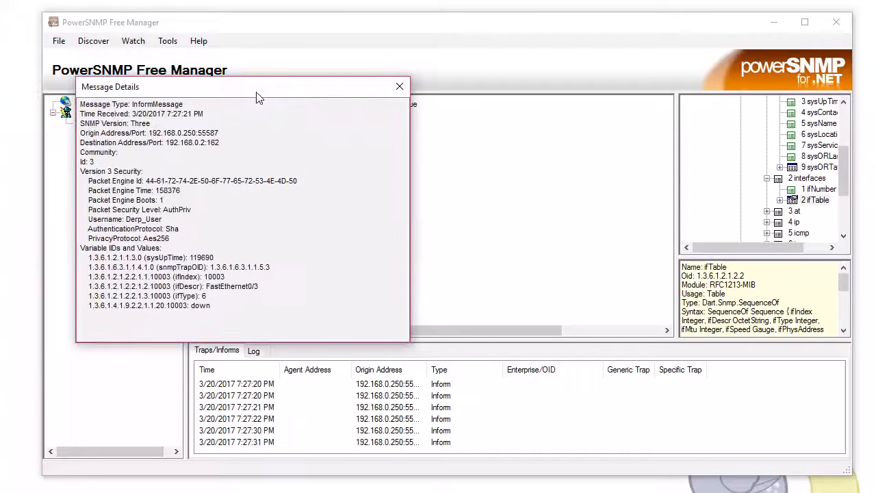
{"action": "left_click_drag", "start_coordinate": [205, 276], "coordinate": [210, 305]}
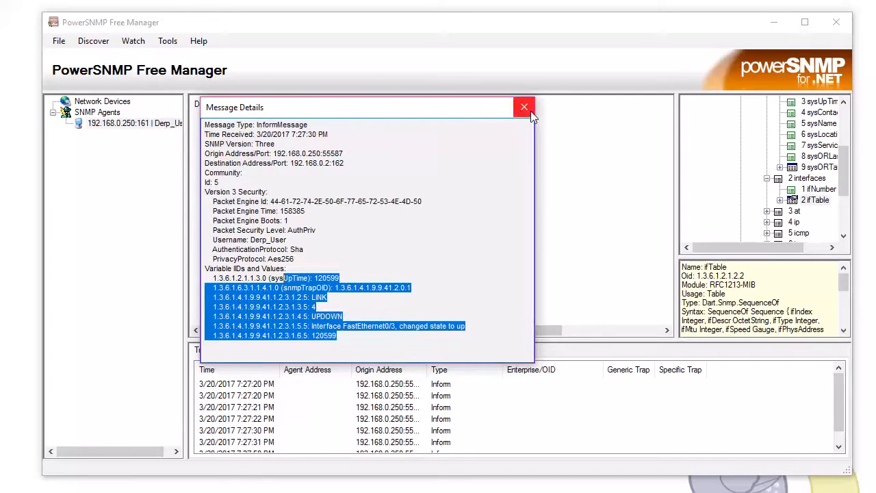
{"action": "mouse_move", "coordinate": [525, 107]}
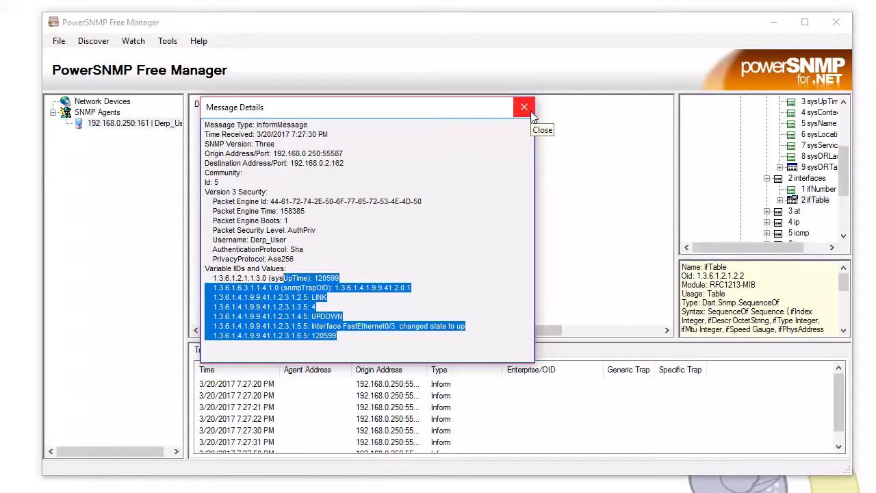
{"action": "left_click", "coordinate": [524, 106]}
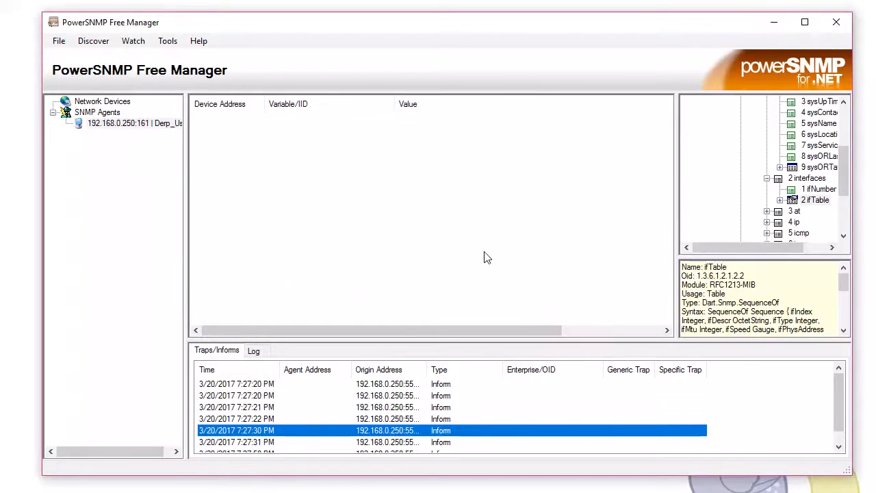
{"action": "mouse_move", "coordinate": [764, 132]}
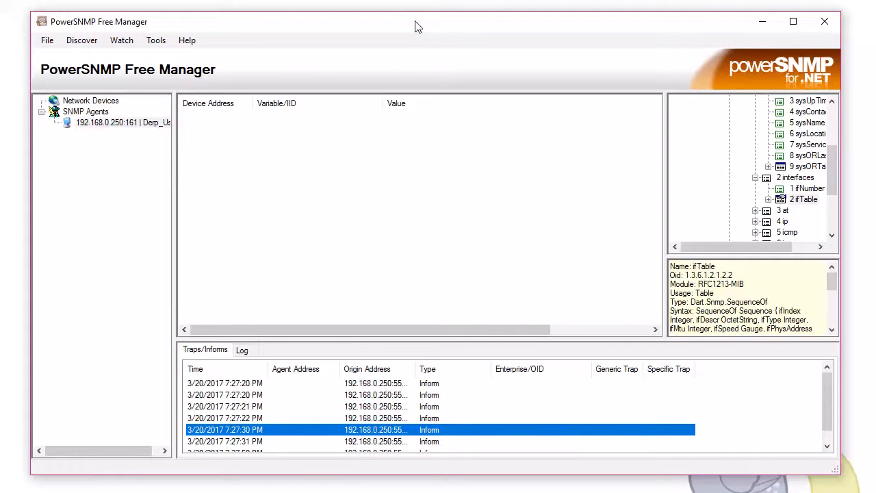
{"action": "mouse_move", "coordinate": [390, 419]}
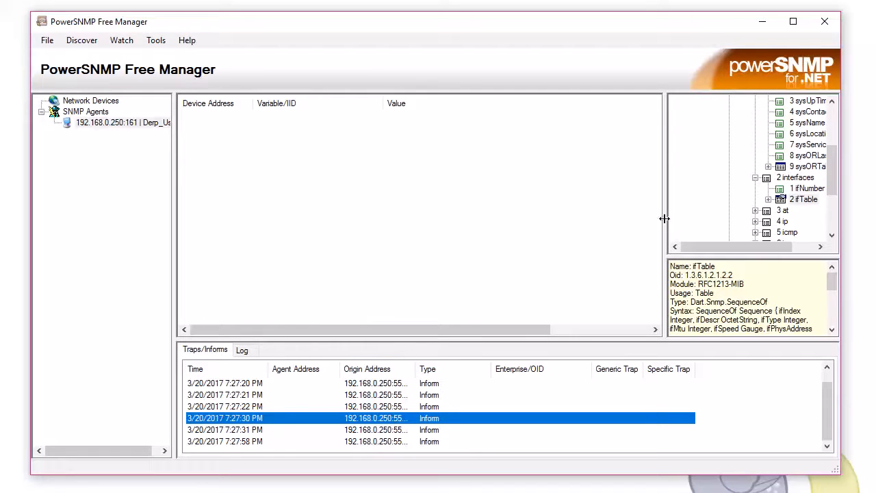
{"action": "mouse_move", "coordinate": [763, 22]}
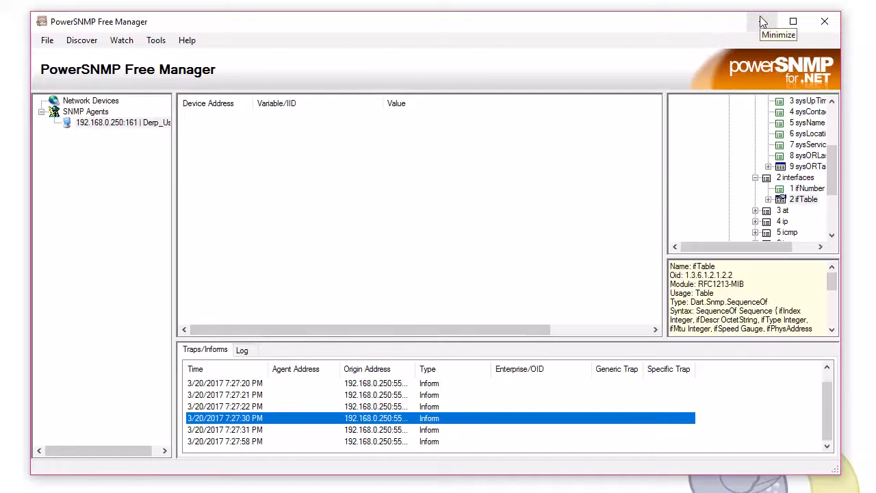